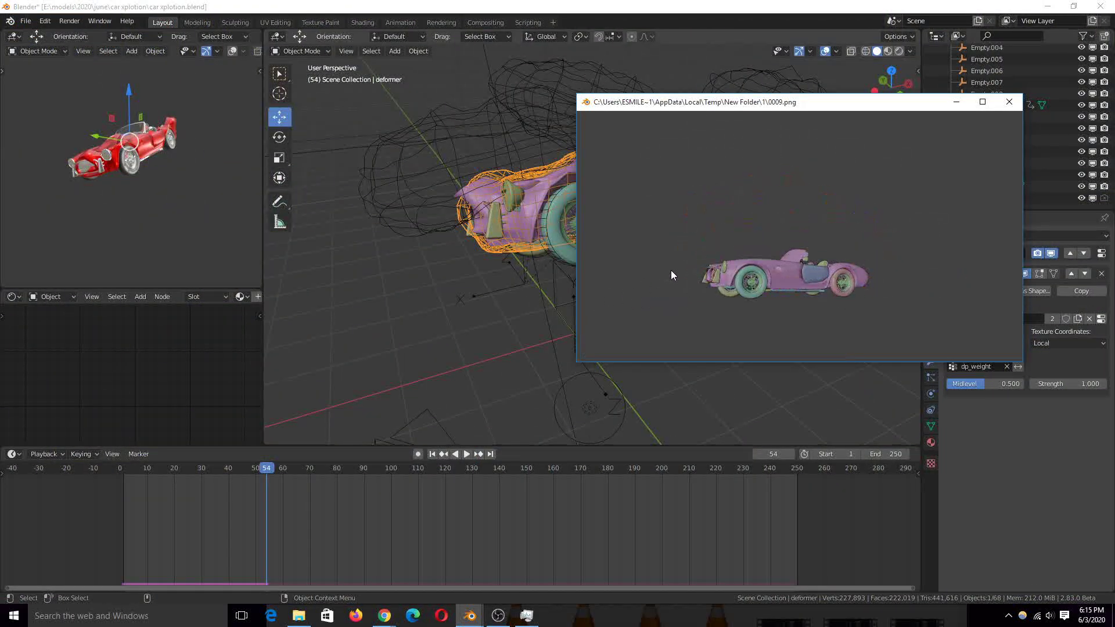
pyautogui.moveTo(704, 293)
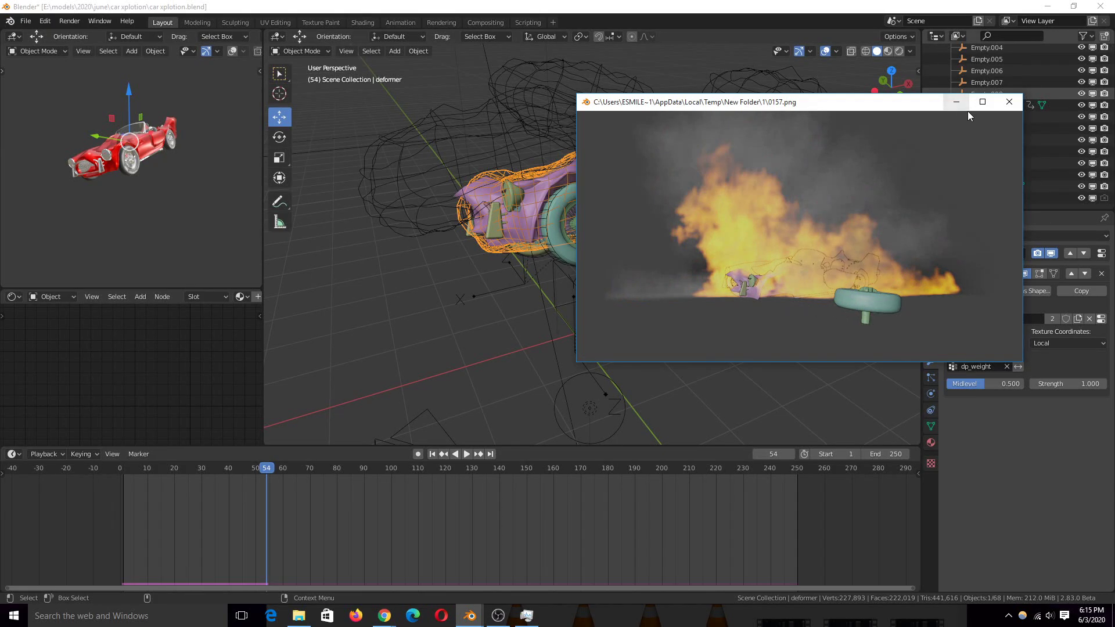
# Dismiss the rendered-frames preview to return to the intact car at frame 0.
pyautogui.click(1008, 102)
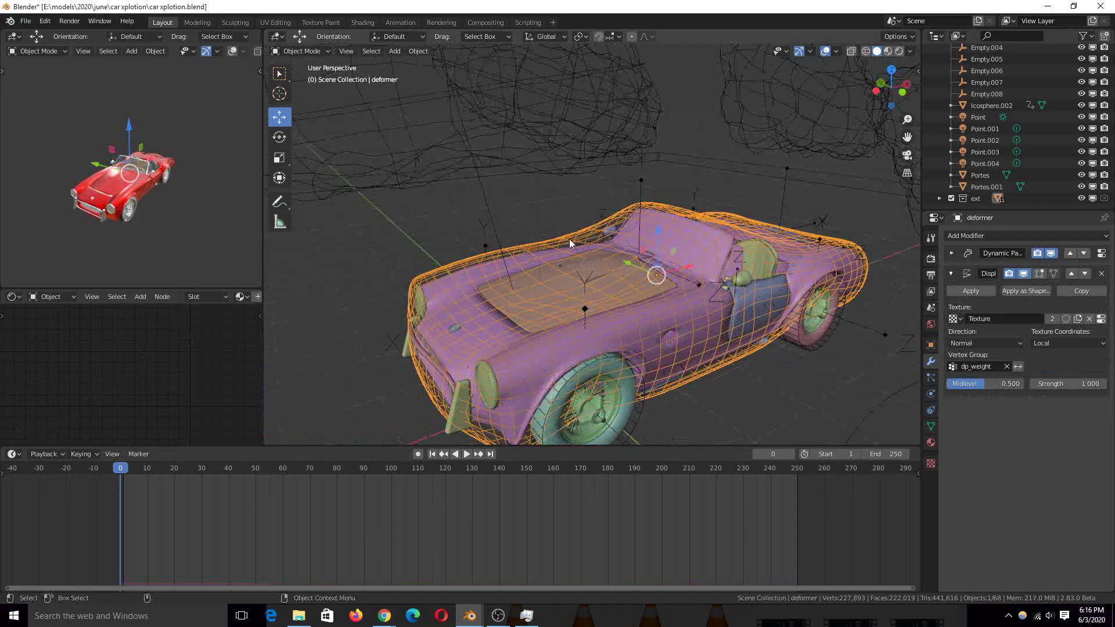
# Scrub the timeline through the car deformation and land at frame 50 on the Carosserie body.
pyautogui.click(466, 454)
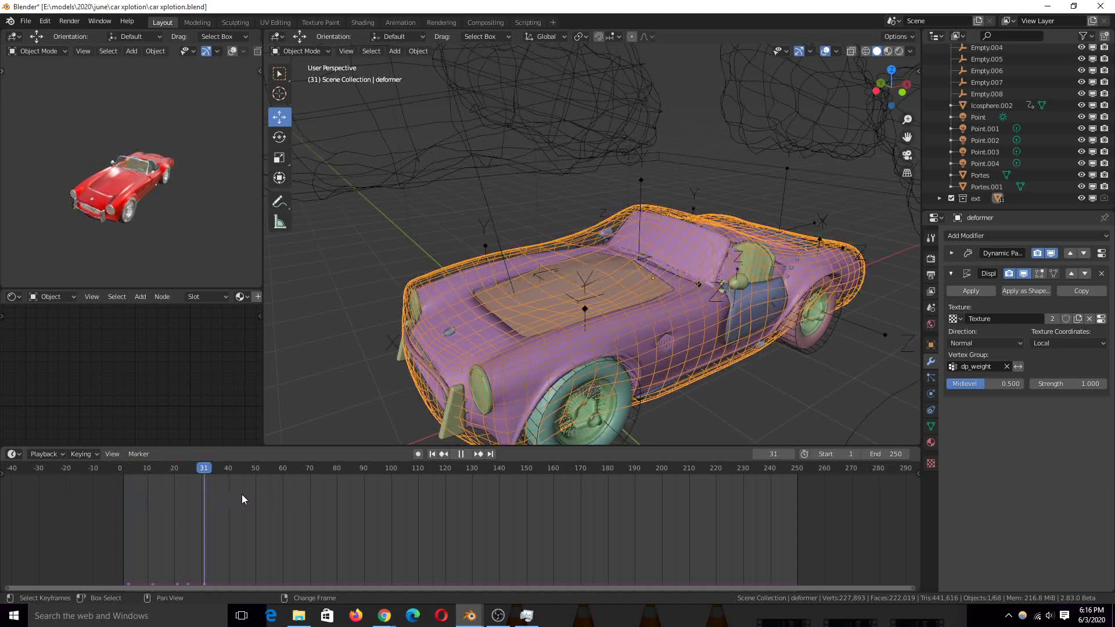
pyautogui.click(125, 466)
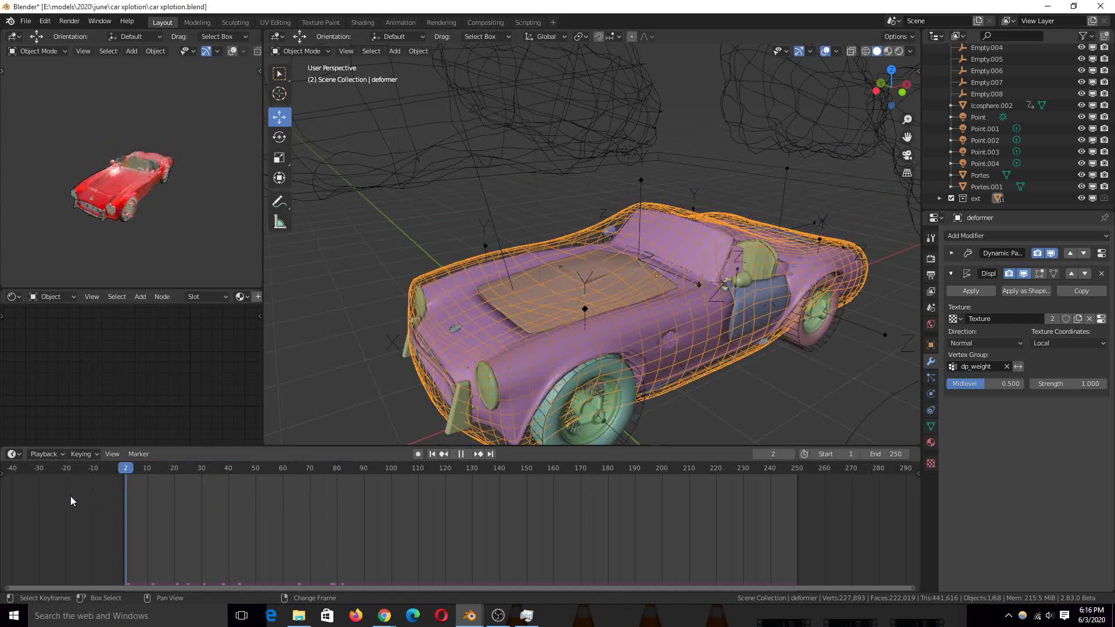
pyautogui.click(459, 454)
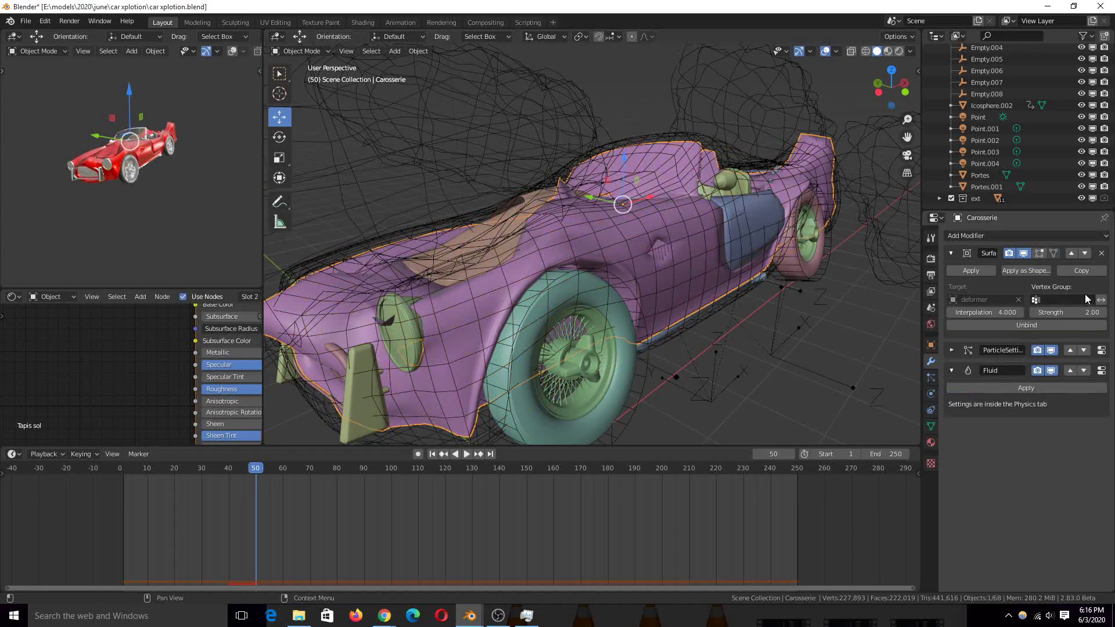
# Select the wireframe deformer around the car to show its Dynamic Paint canvas settings.
pyautogui.click(1024, 235)
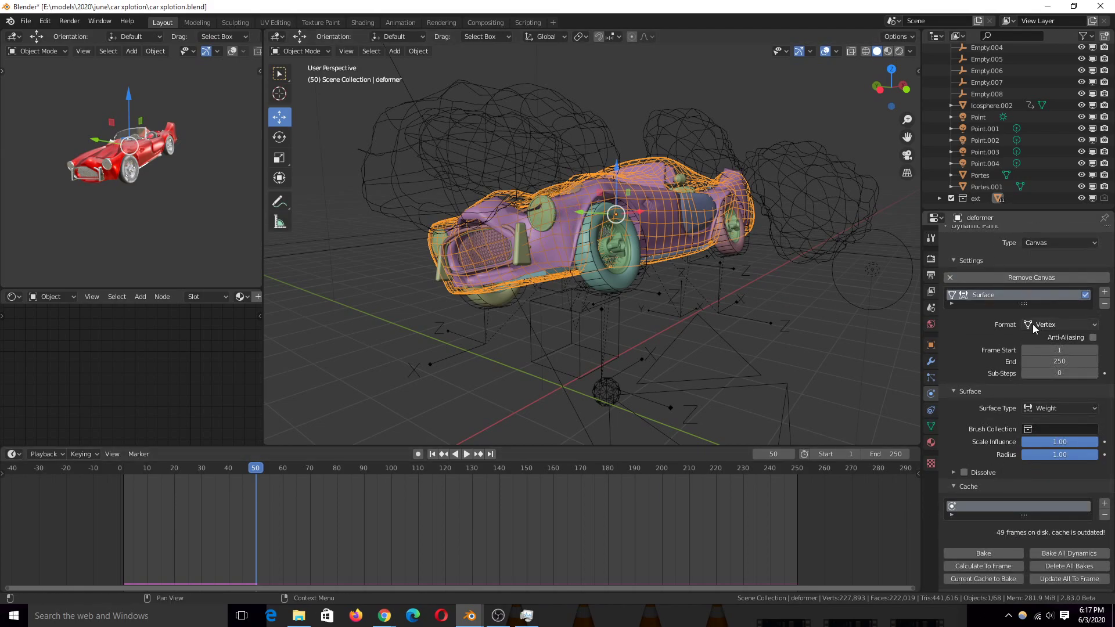
pyautogui.moveTo(1042, 408)
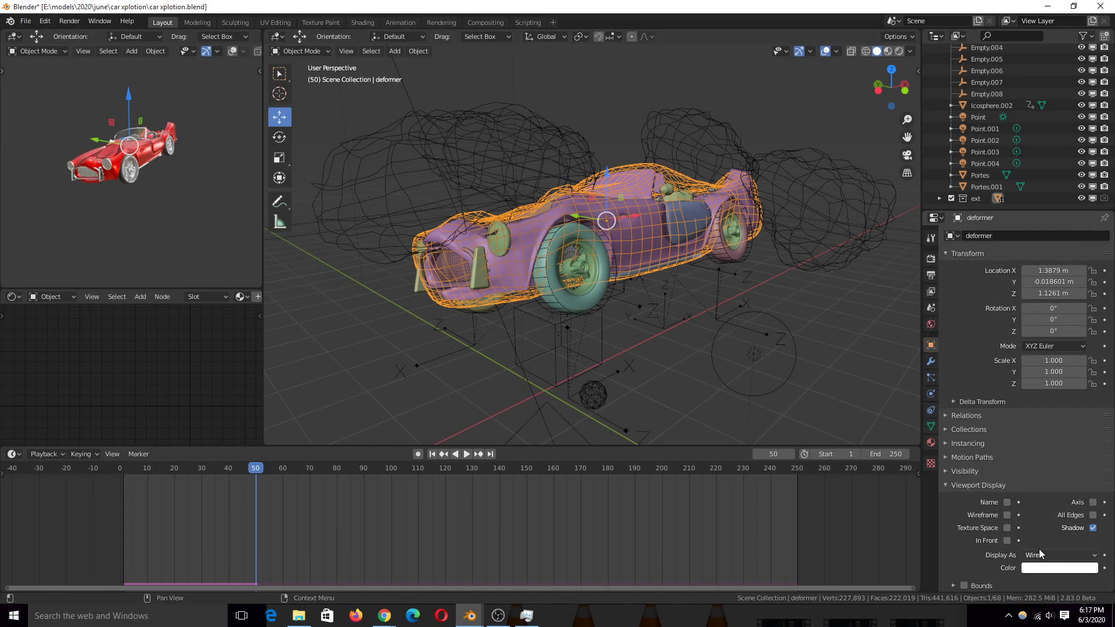
# Display the deformer as Textured and inspect its dp_weight vertex weights in Weight Paint mode while scrubbing.
pyautogui.click(1059, 555)
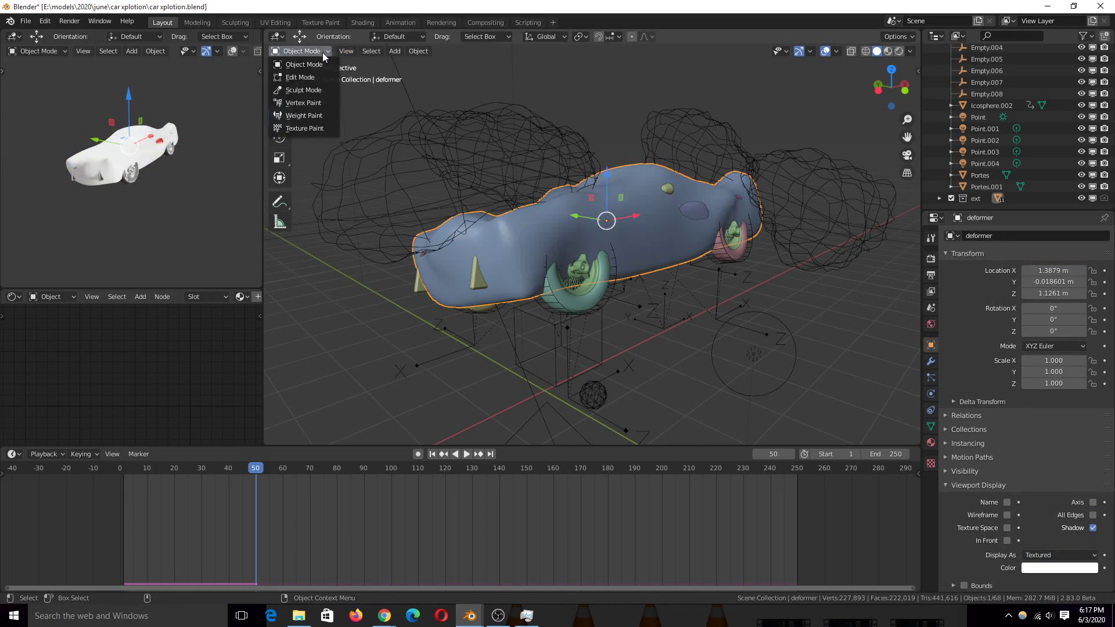
pyautogui.click(303, 115)
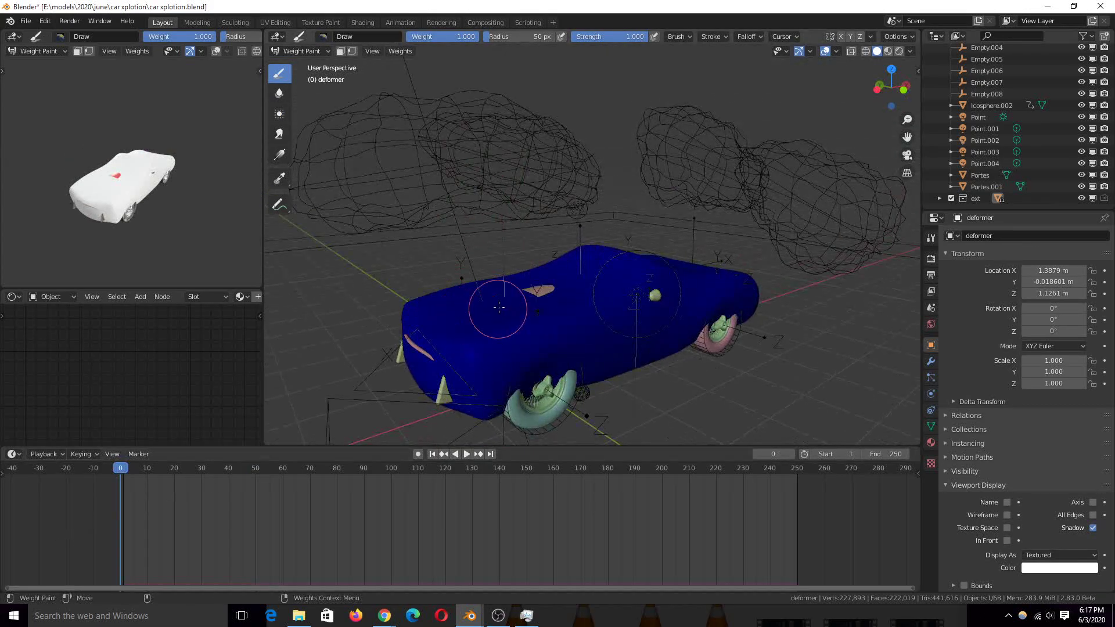
pyautogui.click(466, 454)
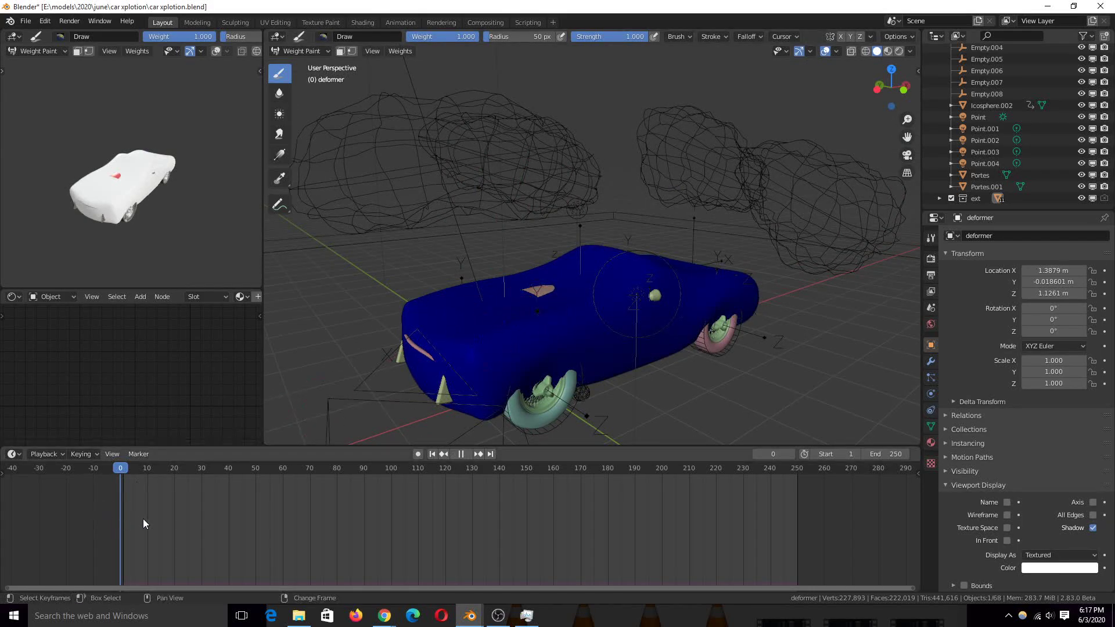
pyautogui.click(204, 466)
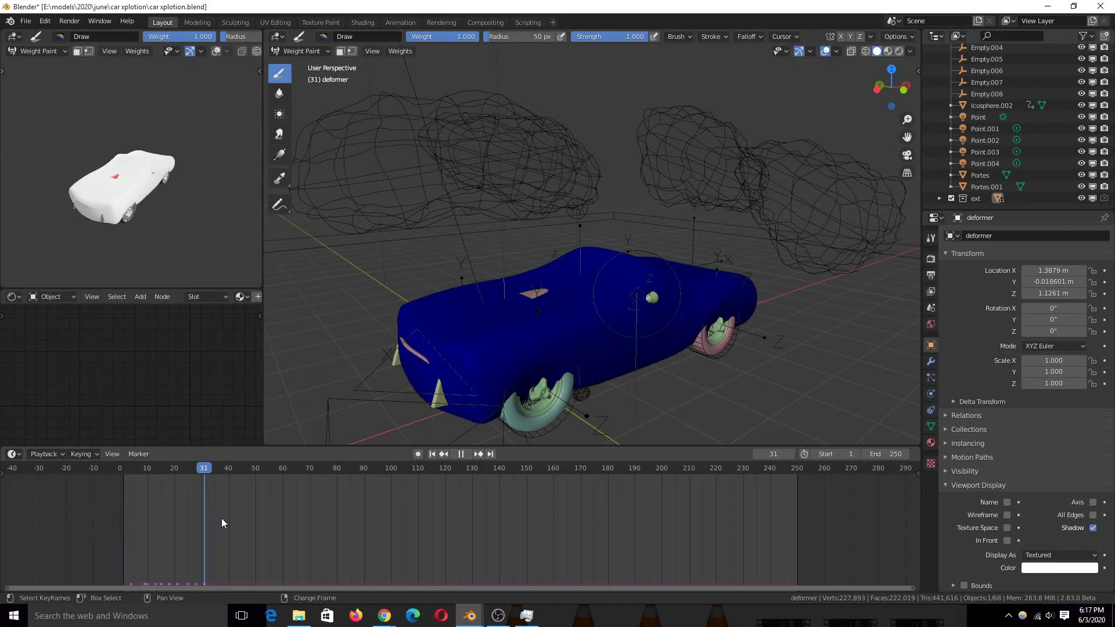
pyautogui.click(252, 467)
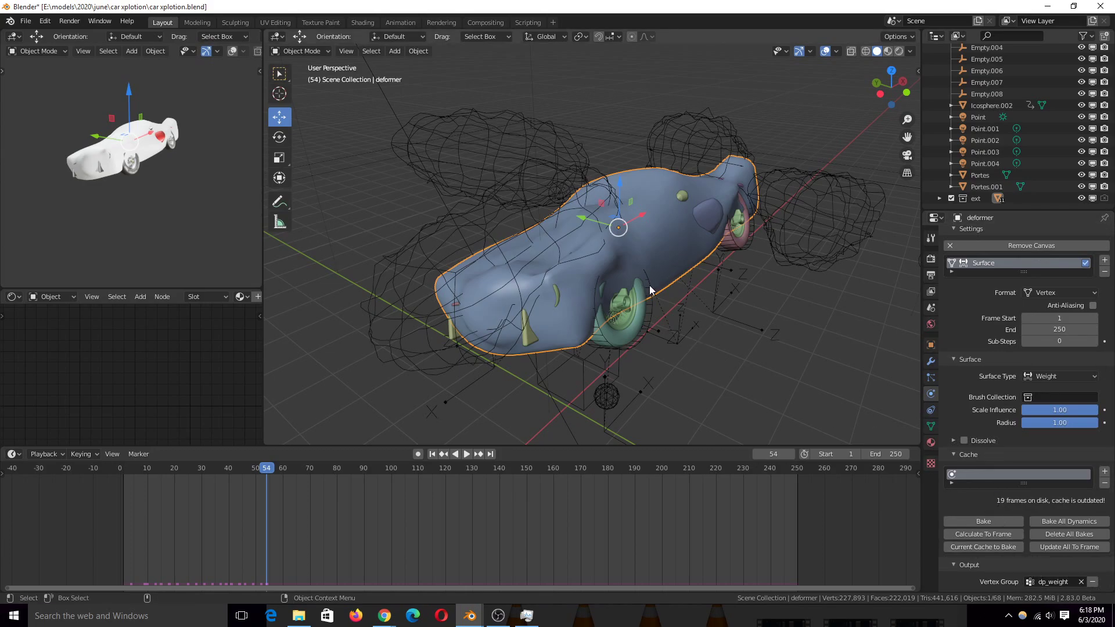
pyautogui.moveTo(578, 255)
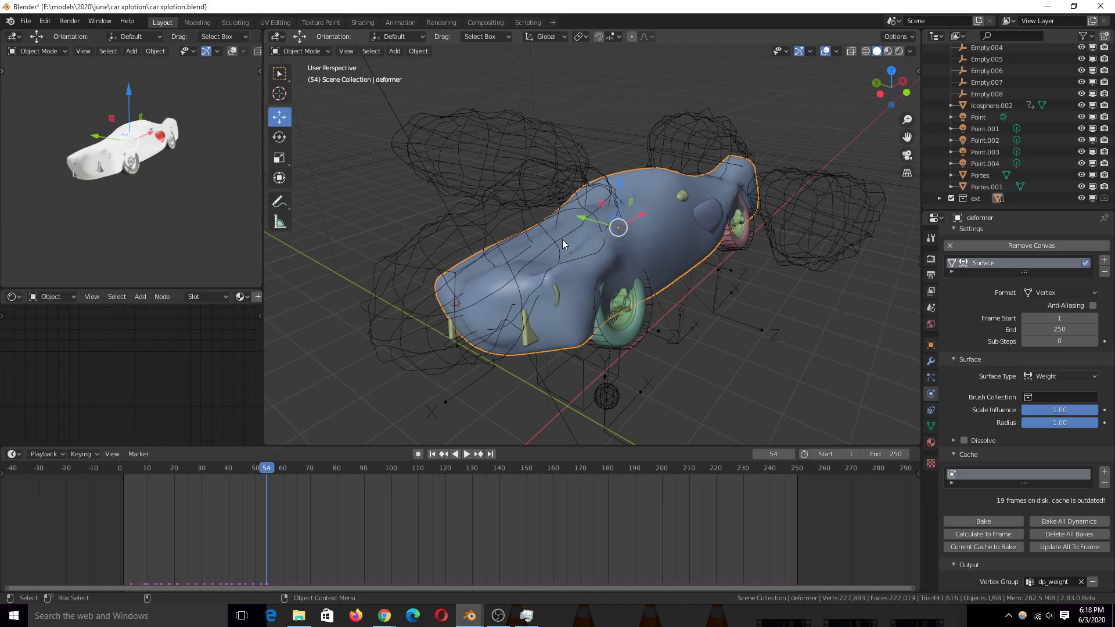
pyautogui.moveTo(564, 260)
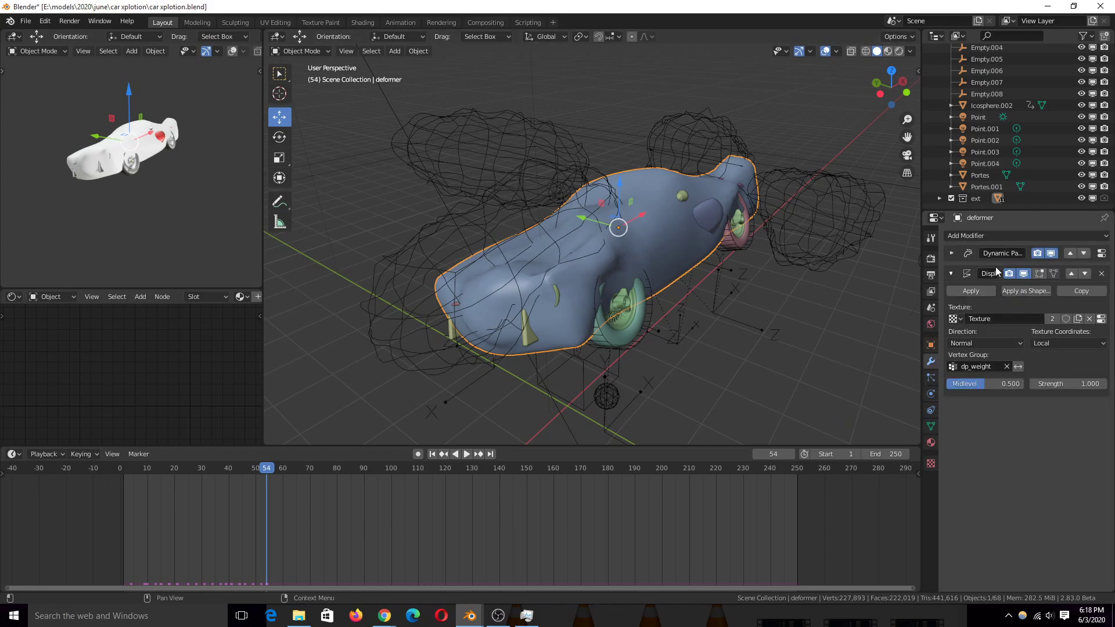
# Show the deformer's Displace modifier driven by dp_weight with the animation at frame 0.
pyautogui.click(431, 454)
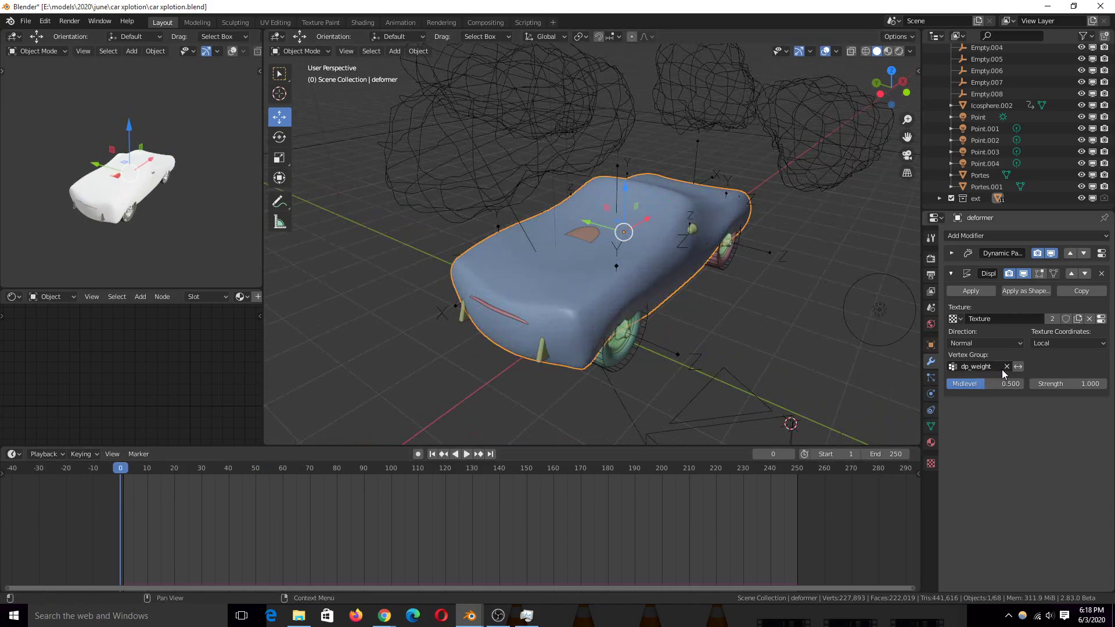
# Clear dp_weight from the Displace modifier so the whole deformer crumples, then set Display As to Wire.
pyautogui.click(1006, 366)
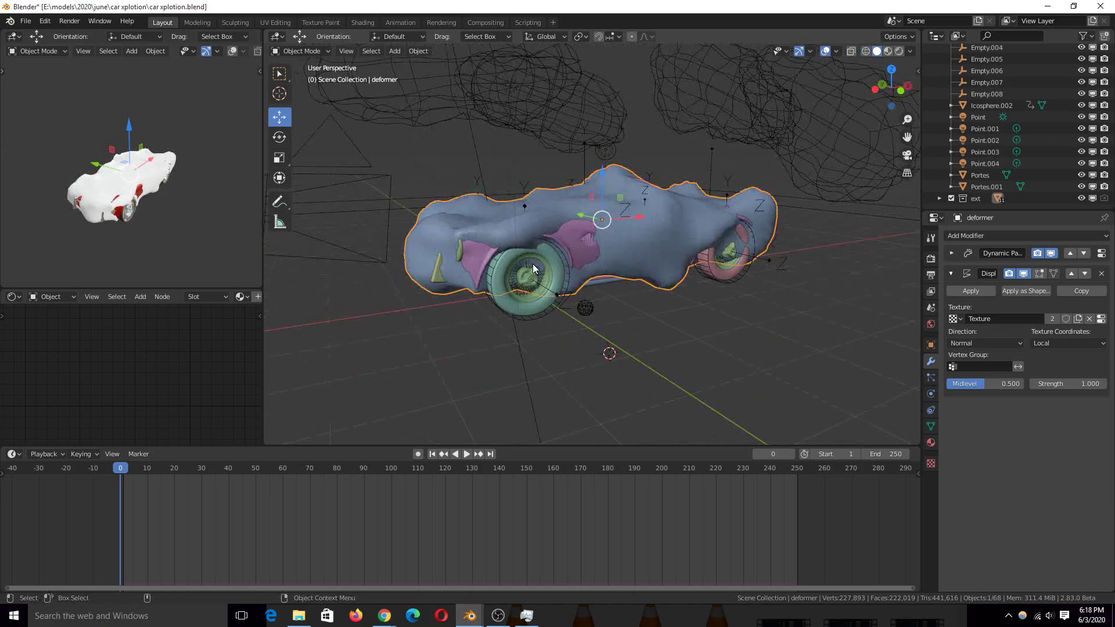
pyautogui.moveTo(533, 269); pyautogui.dragTo(880, 372)
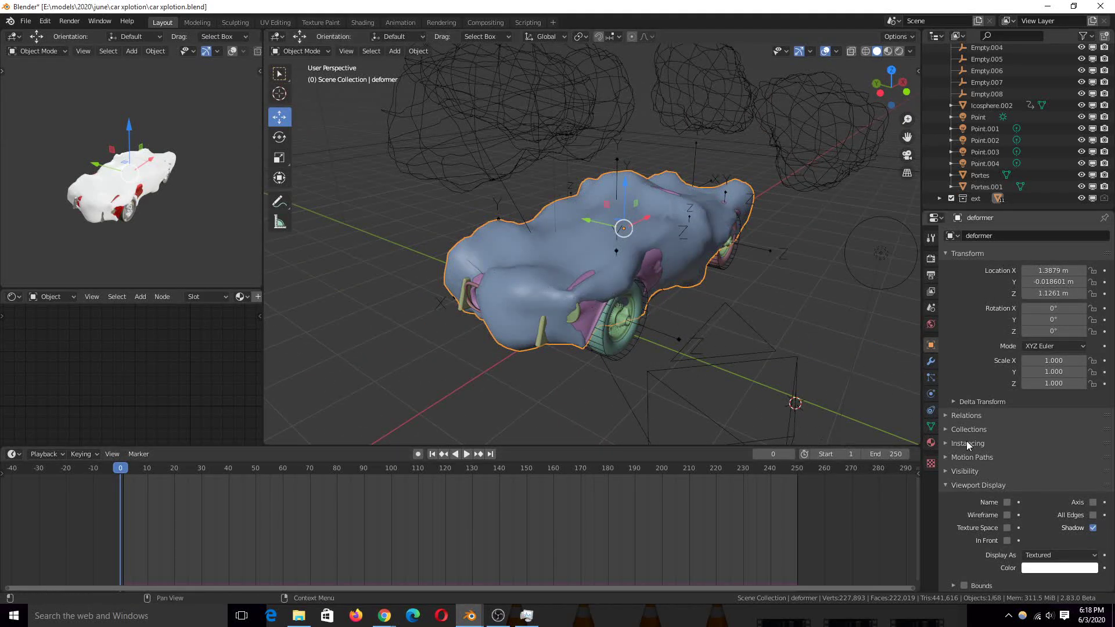
pyautogui.click(1058, 555)
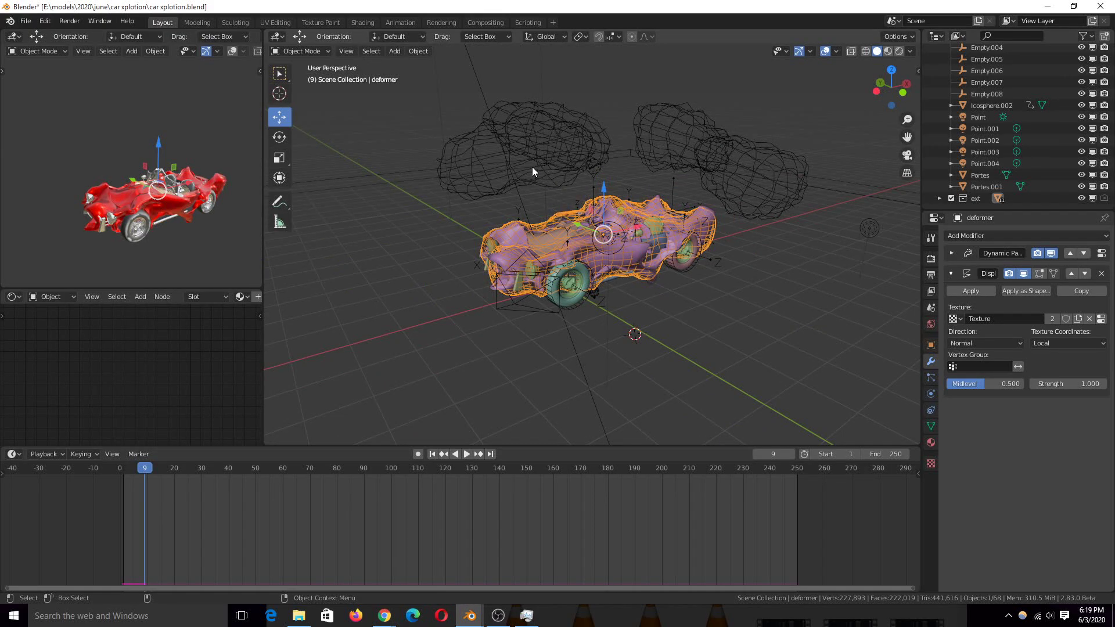
pyautogui.moveTo(564, 210)
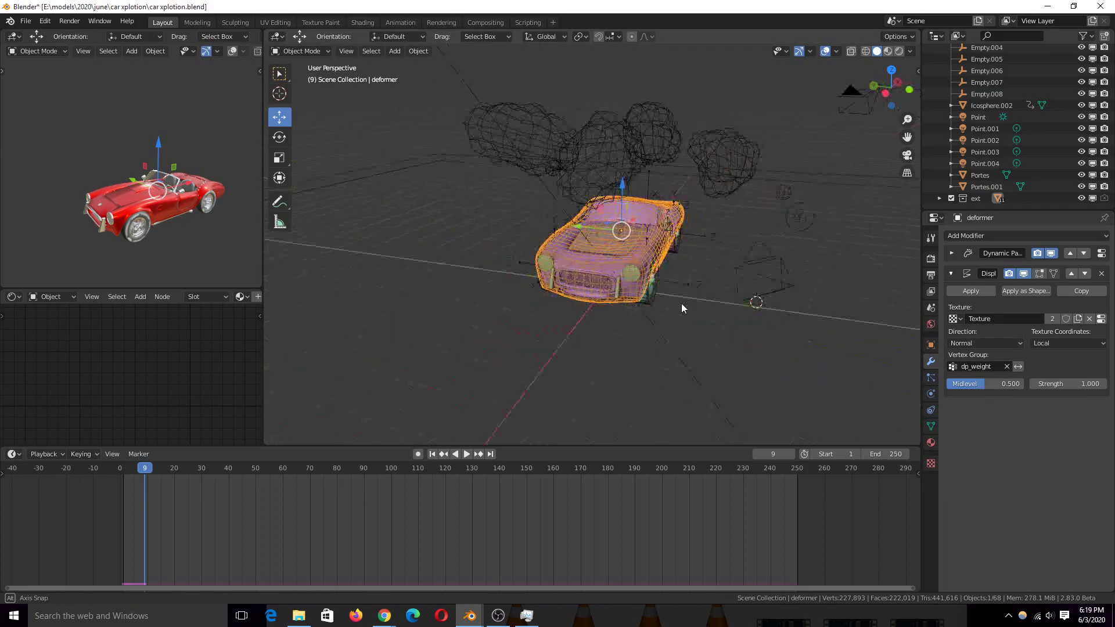
# Orbit the view while the deformer's Dynamic Paint weight canvas settings are shown.
pyautogui.moveTo(683, 307); pyautogui.dragTo(467, 330)
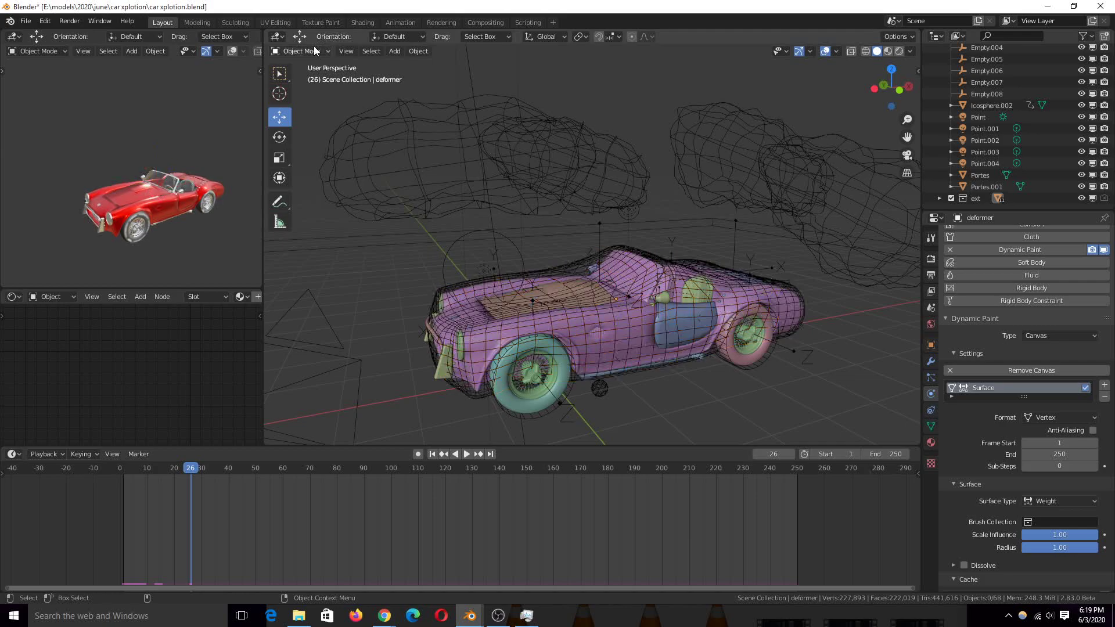
# Select the car body and switch its interaction mode to Weight Paint.
pyautogui.click(38, 50)
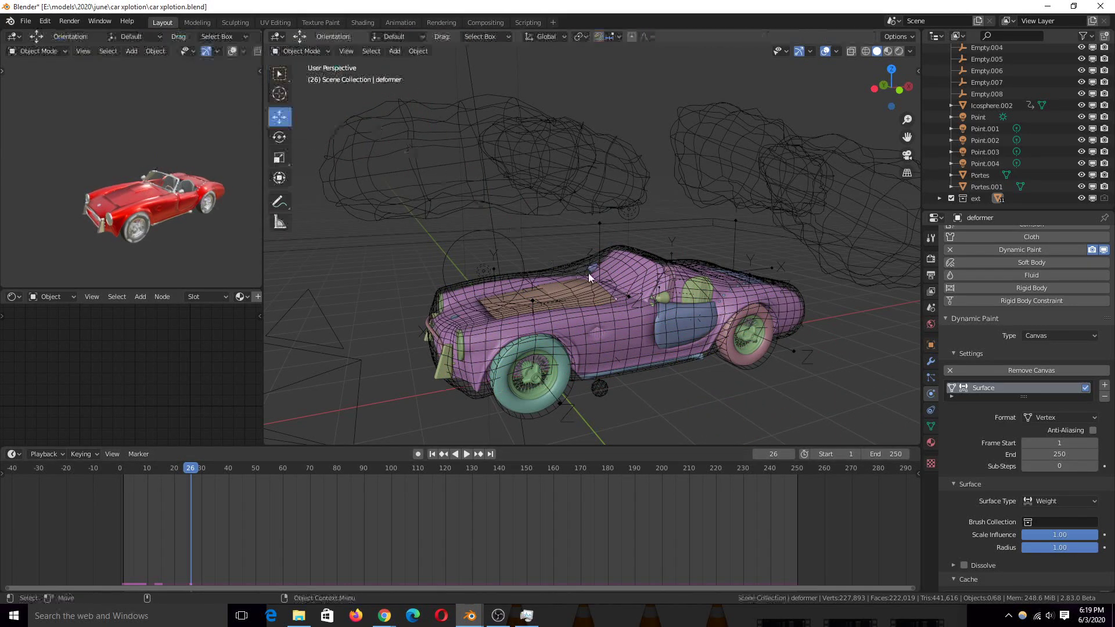
pyautogui.click(300, 50)
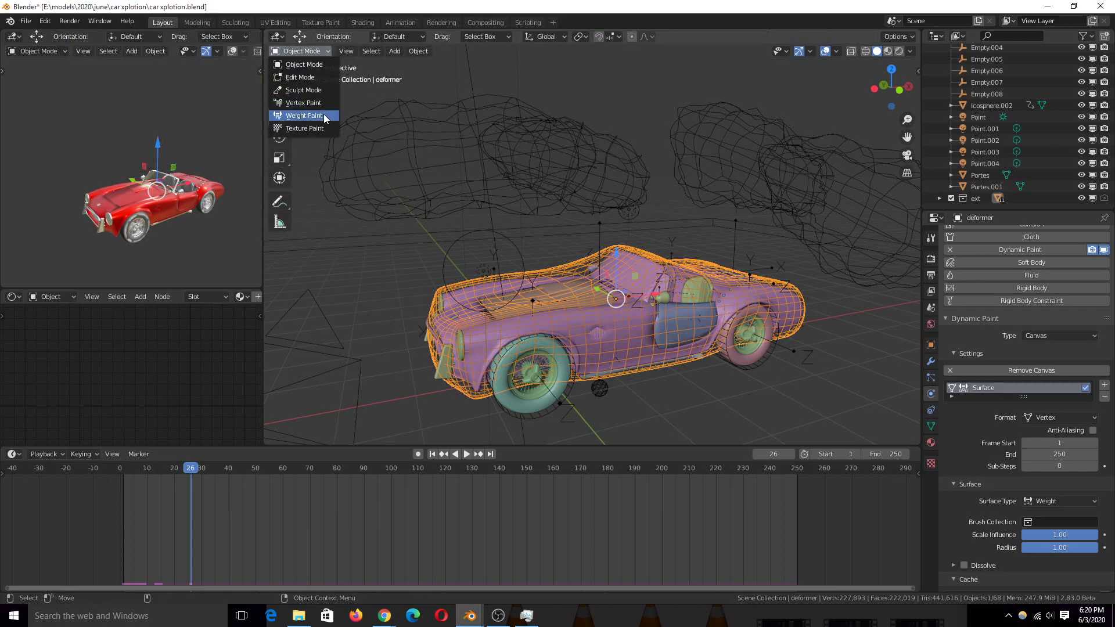
pyautogui.click(303, 115)
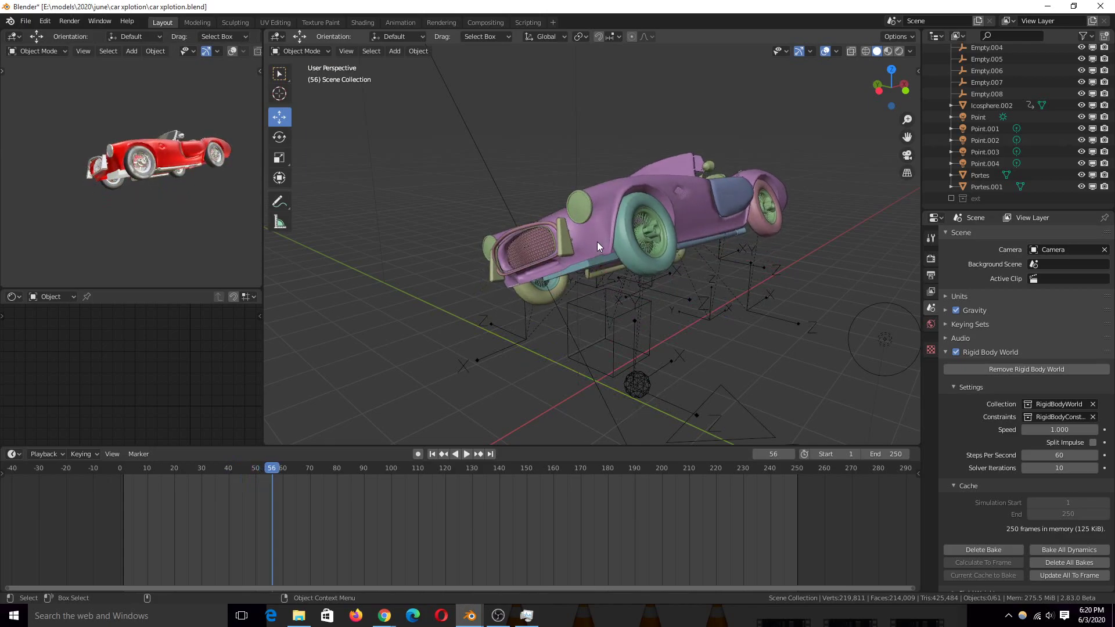
pyautogui.moveTo(885, 202)
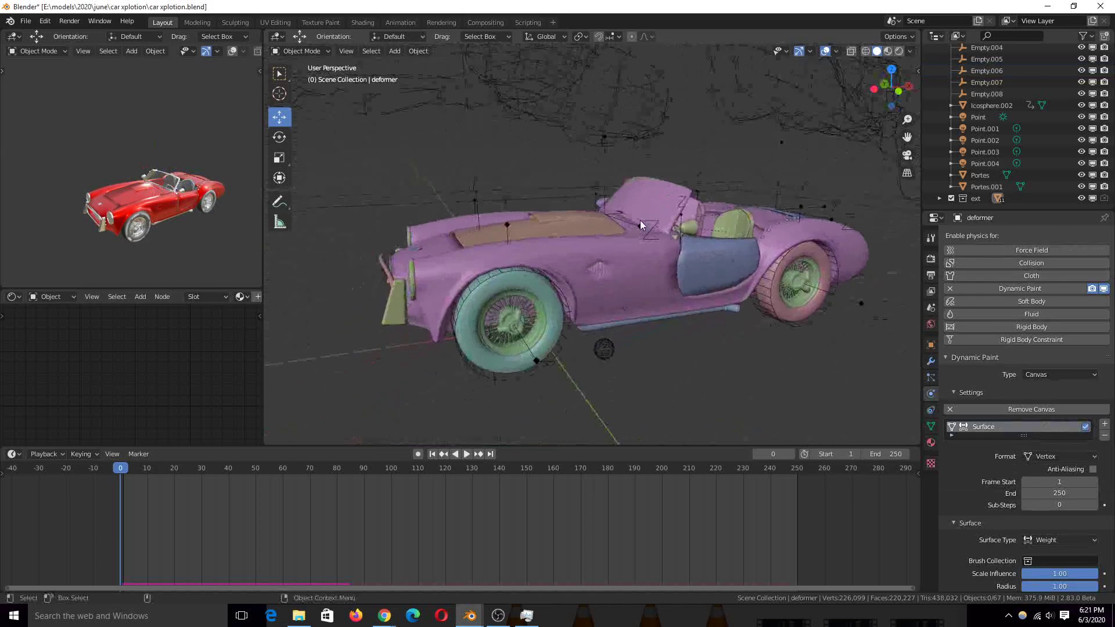
# Inspect the front wheel's hinge Empty and the Capot hood piece, then start playback.
pyautogui.click(791, 278)
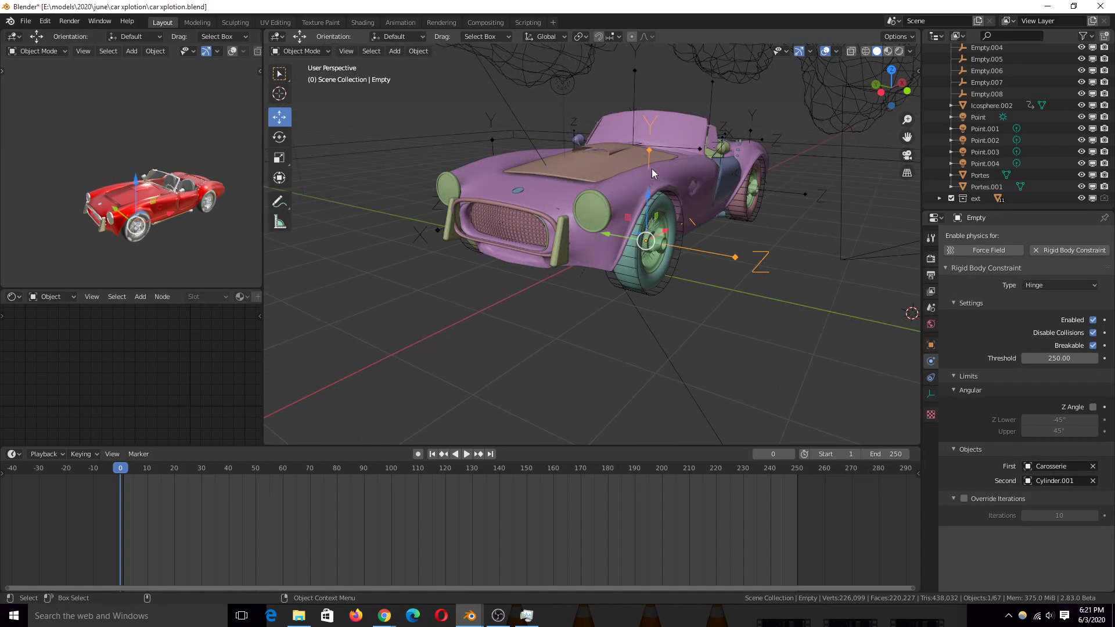
pyautogui.moveTo(650, 174); pyautogui.dragTo(603, 174)
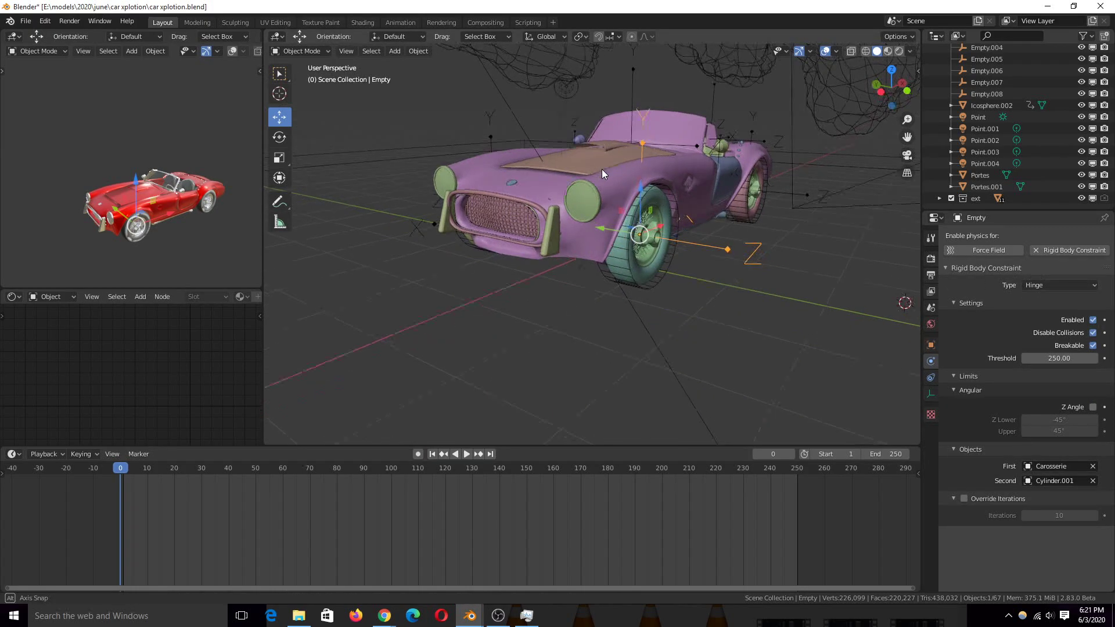
pyautogui.click(600, 154)
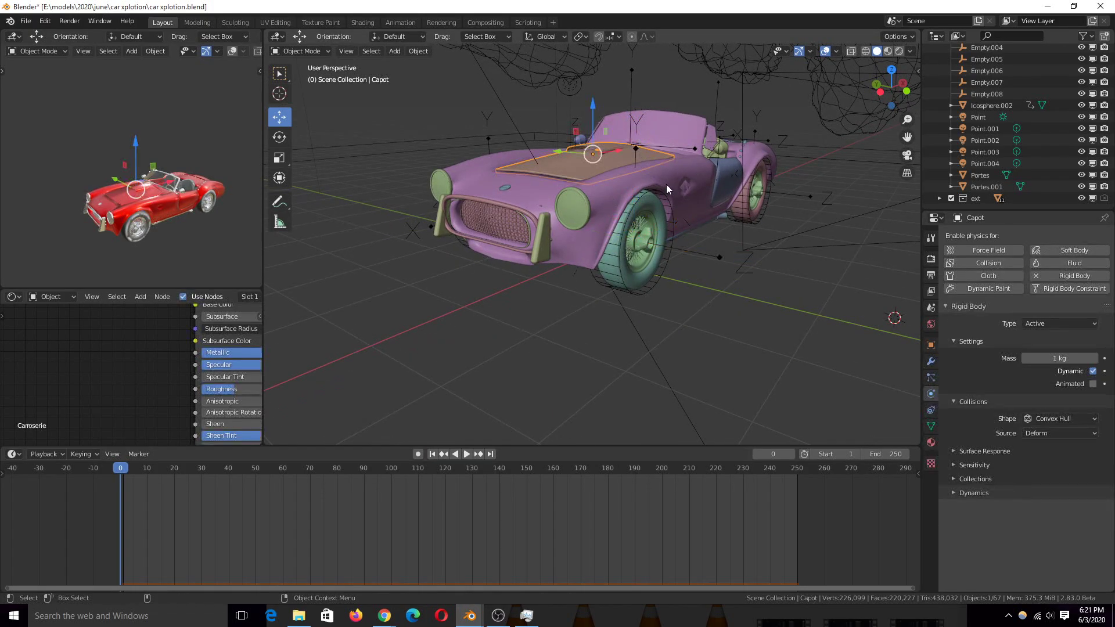
pyautogui.click(466, 454)
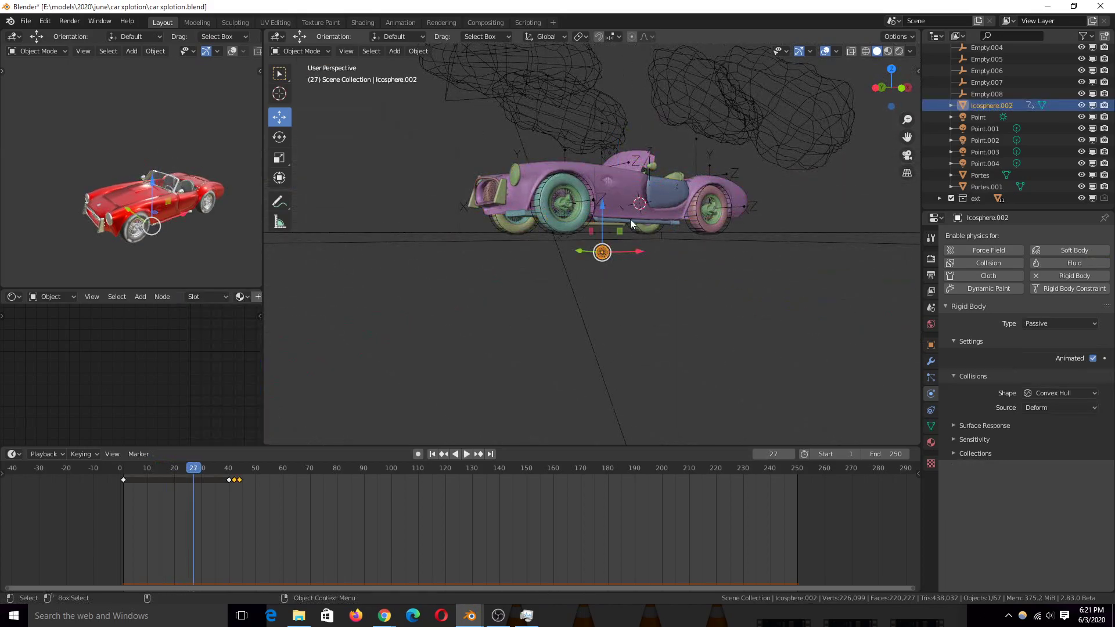
pyautogui.moveTo(603, 261)
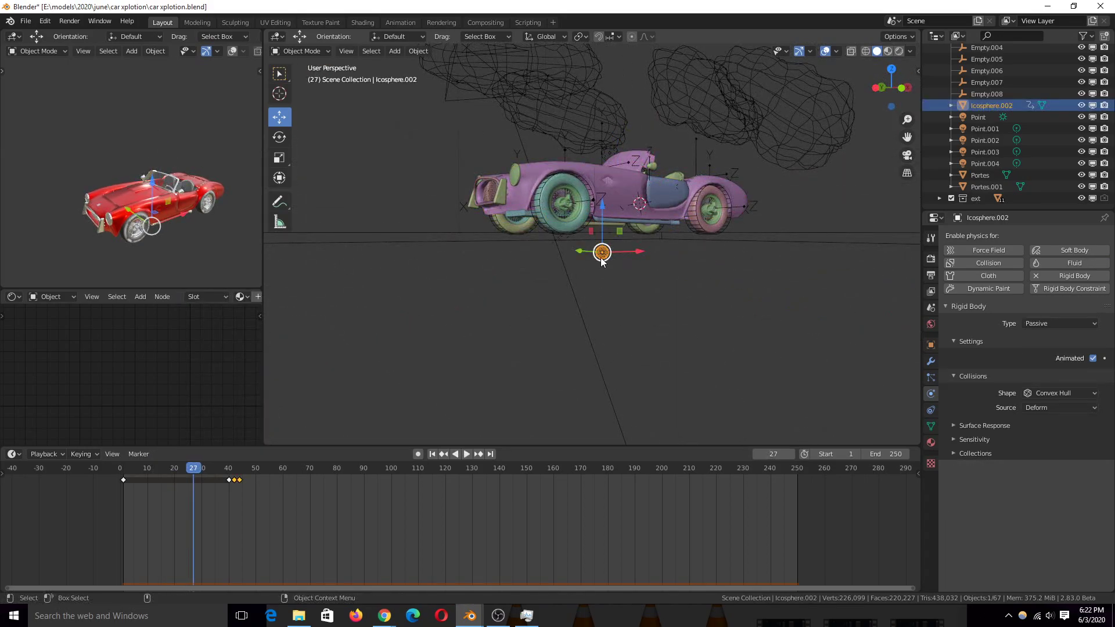
# Scrub past frame 50 so the icosphere launches the car and the wheel breaks away by frame 83.
pyautogui.click(465, 454)
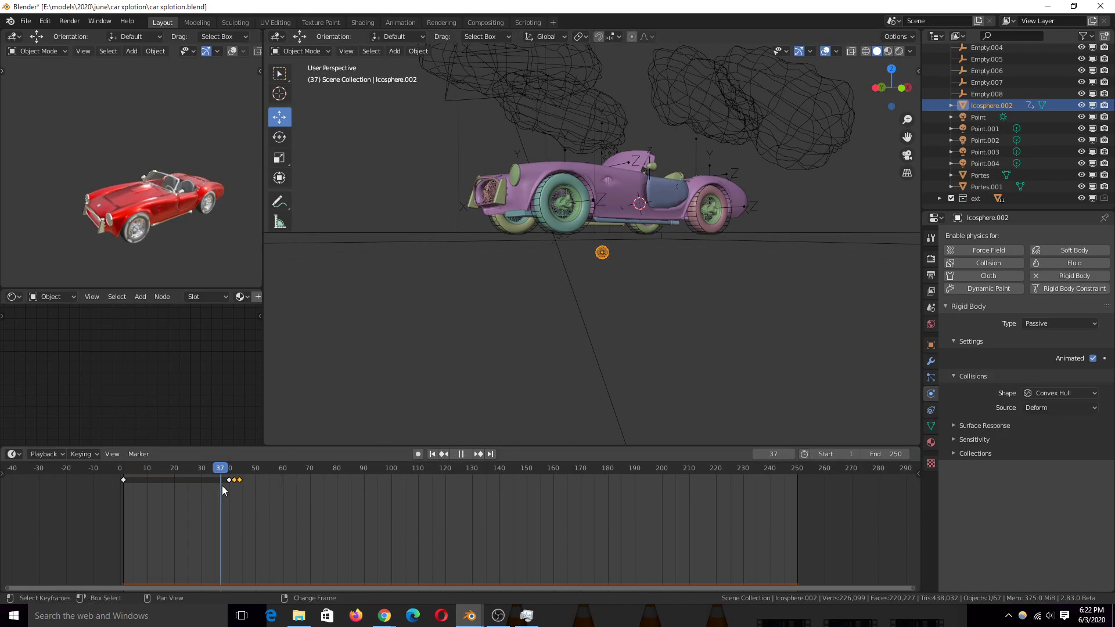
pyautogui.click(461, 454)
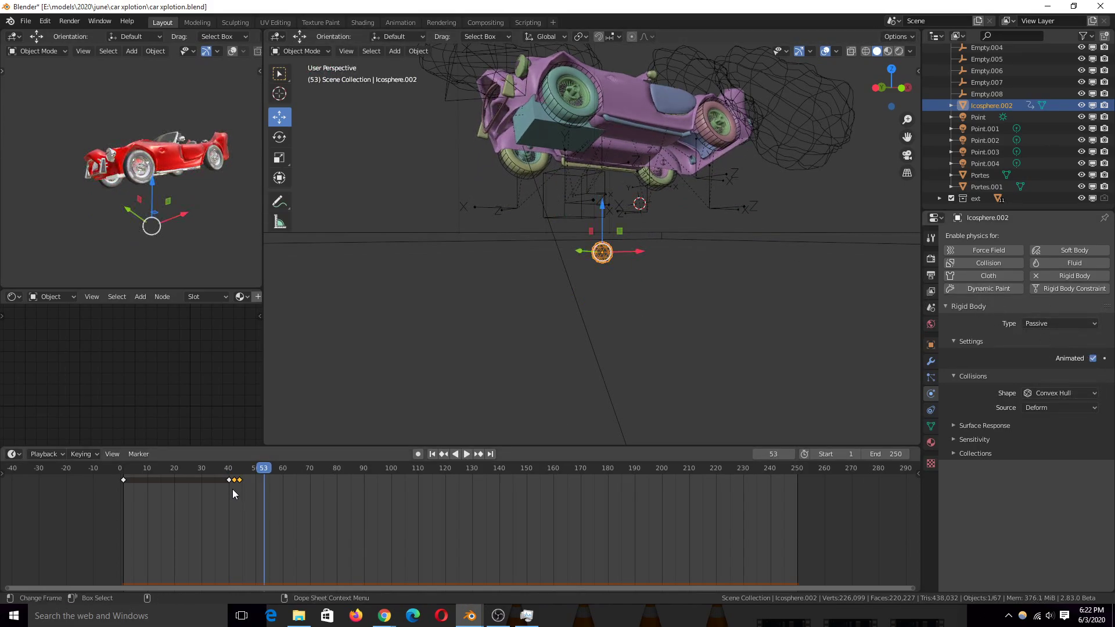
pyautogui.click(467, 454)
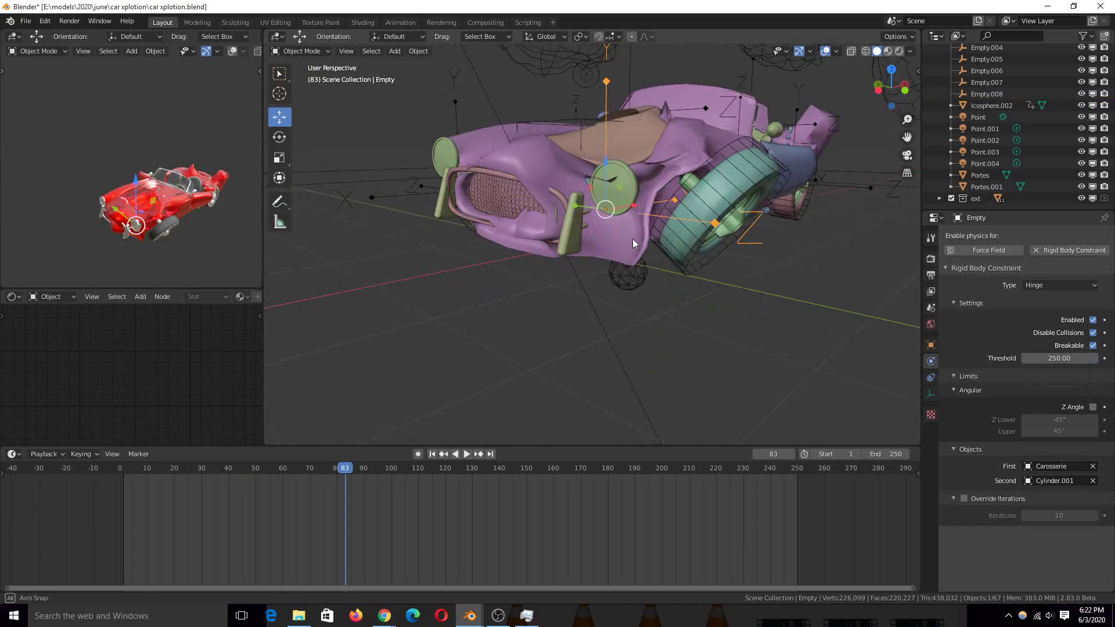
# Zoom and orbit around the detached front wheel, then rewind to frame 0 with the car intact.
pyautogui.moveTo(633, 244); pyautogui.dragTo(569, 229)
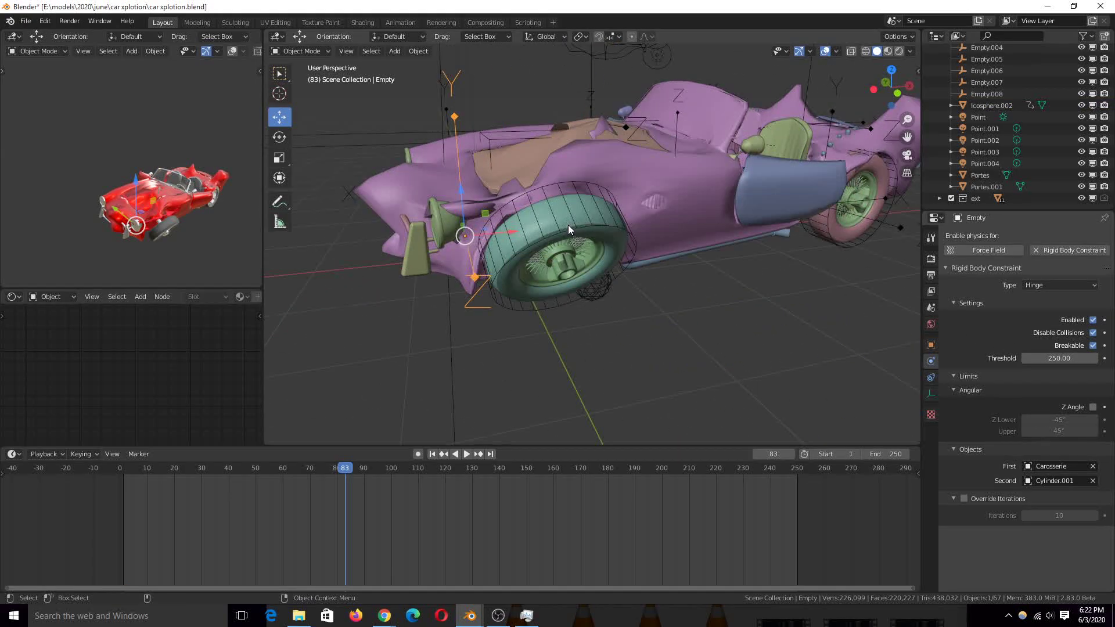
pyautogui.moveTo(569, 230); pyautogui.dragTo(753, 305)
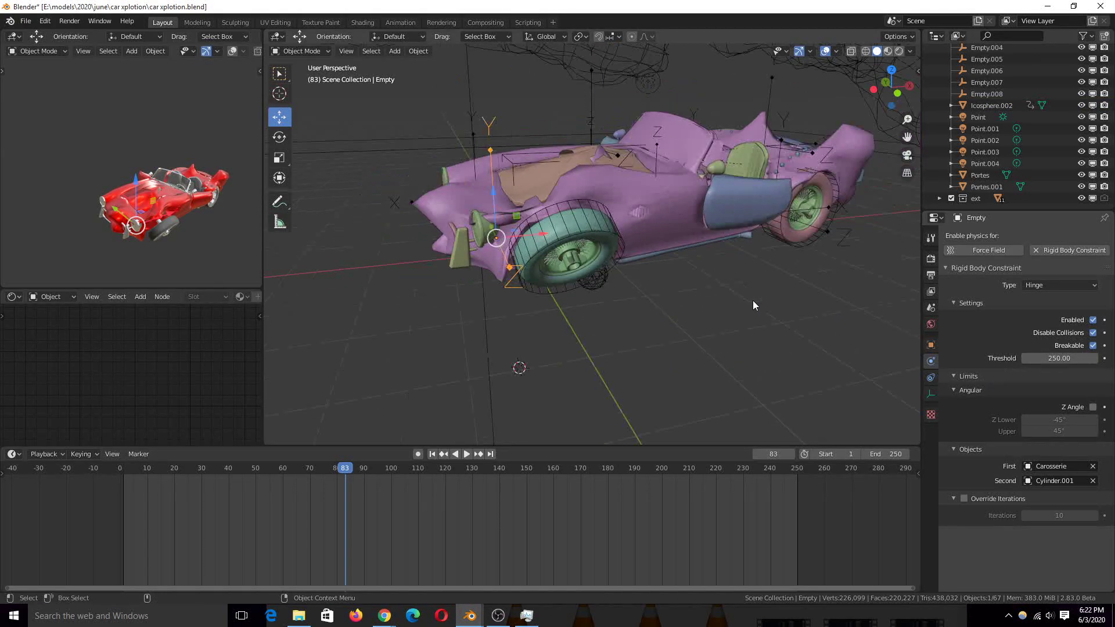
pyautogui.click(467, 454)
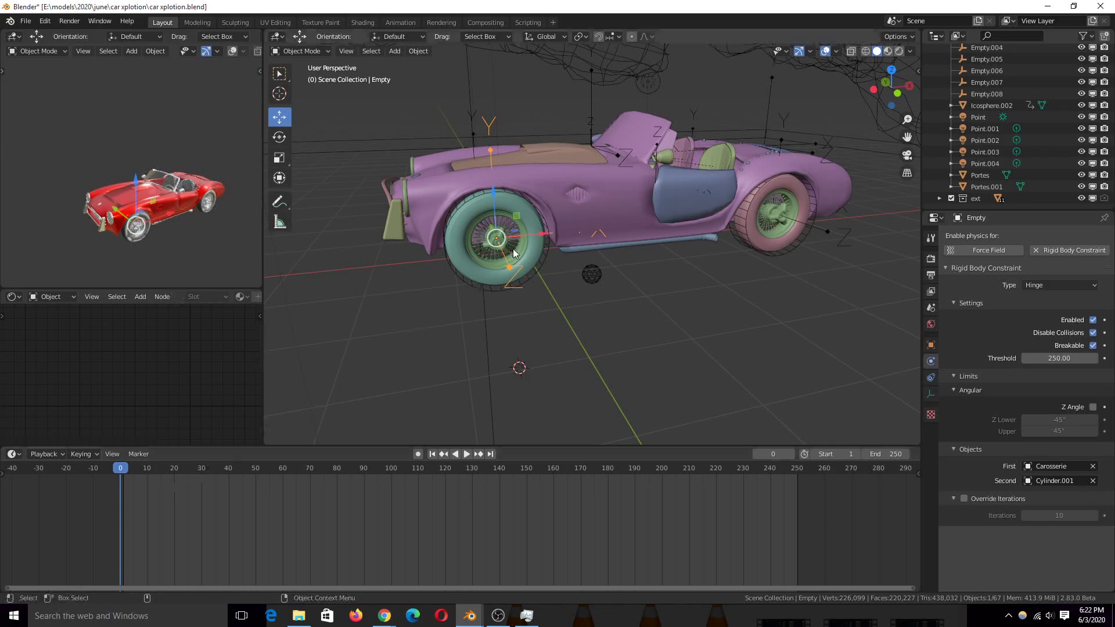
pyautogui.click(467, 454)
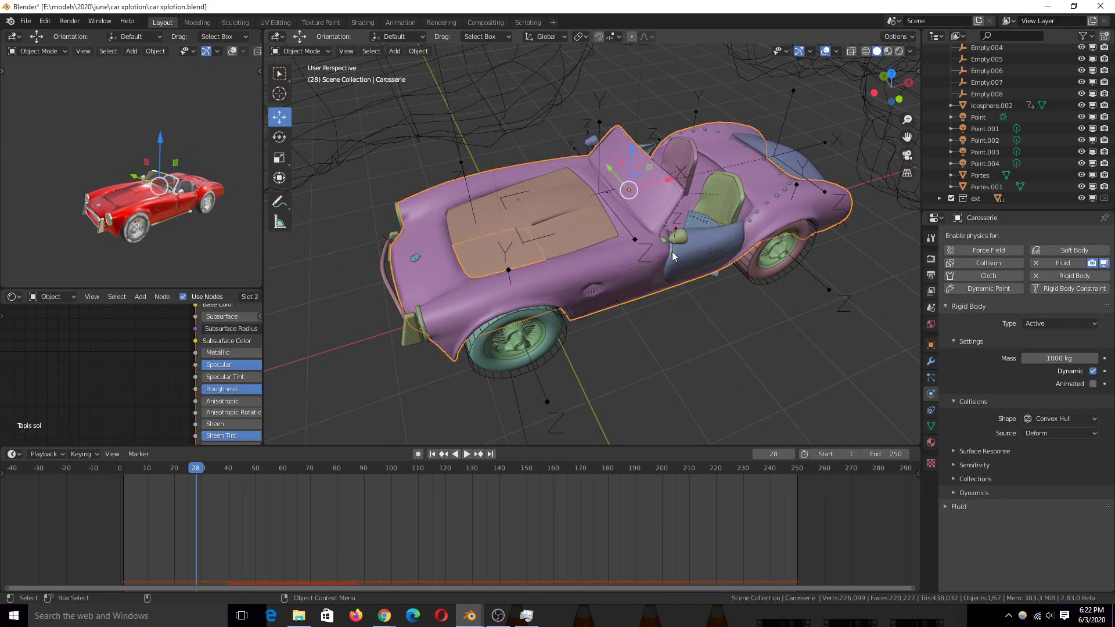
# Select Empty.006 to show the door hinge constraint: 0° to 70° swing, breakable at threshold 100.
pyautogui.click(984, 71)
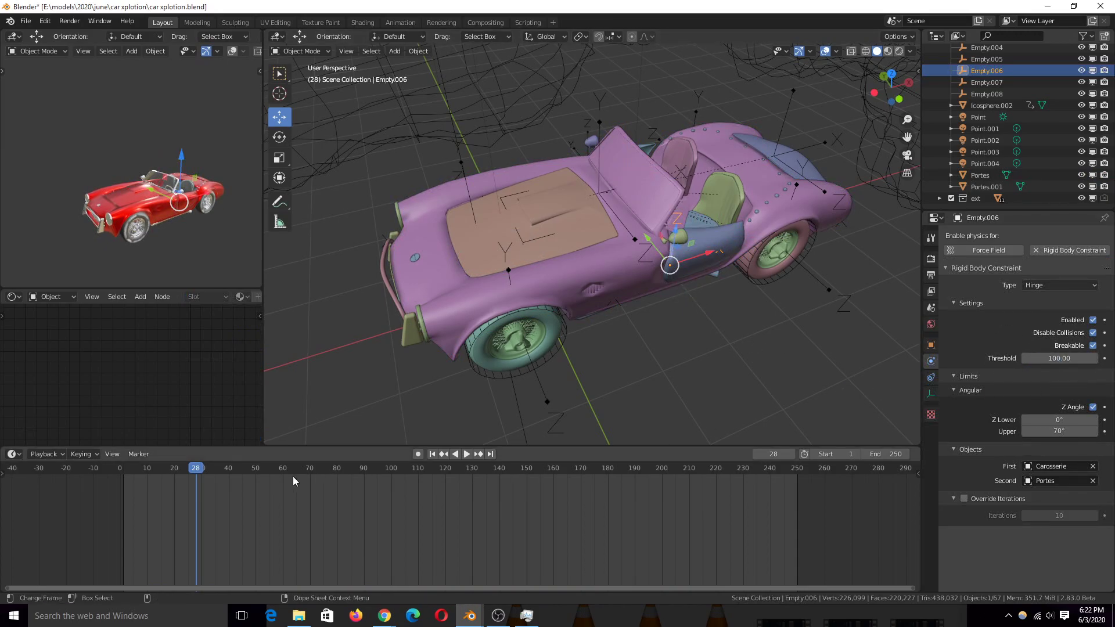
pyautogui.click(467, 454)
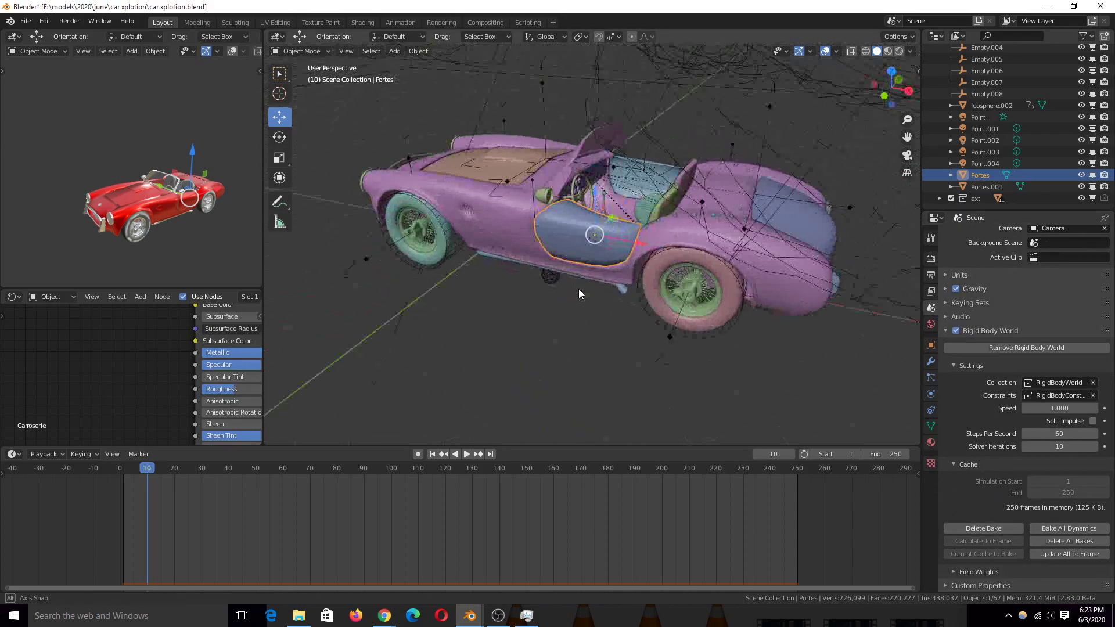
# Scrub to frame 20, save the file and play the simulation to watch the car launch and tilt.
pyautogui.click(467, 454)
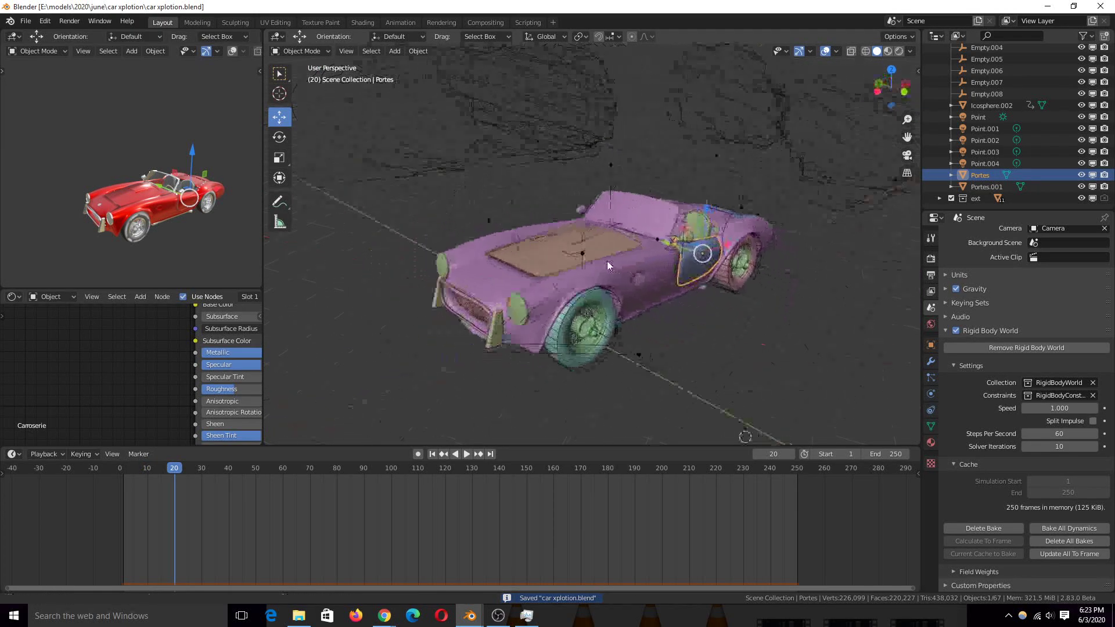
pyautogui.click(467, 453)
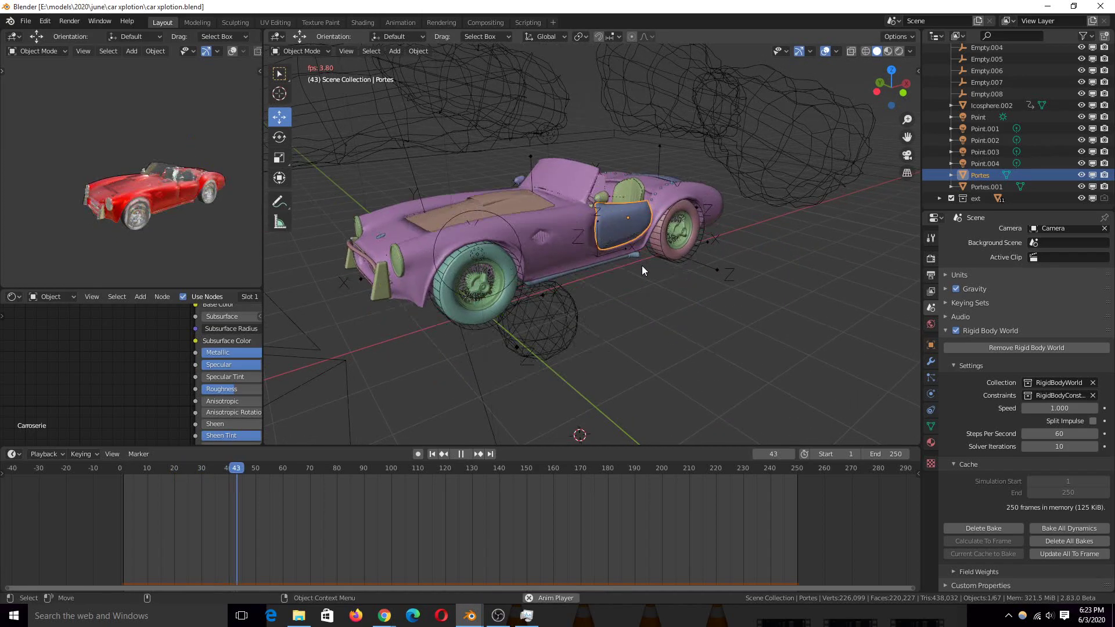
pyautogui.click(467, 454)
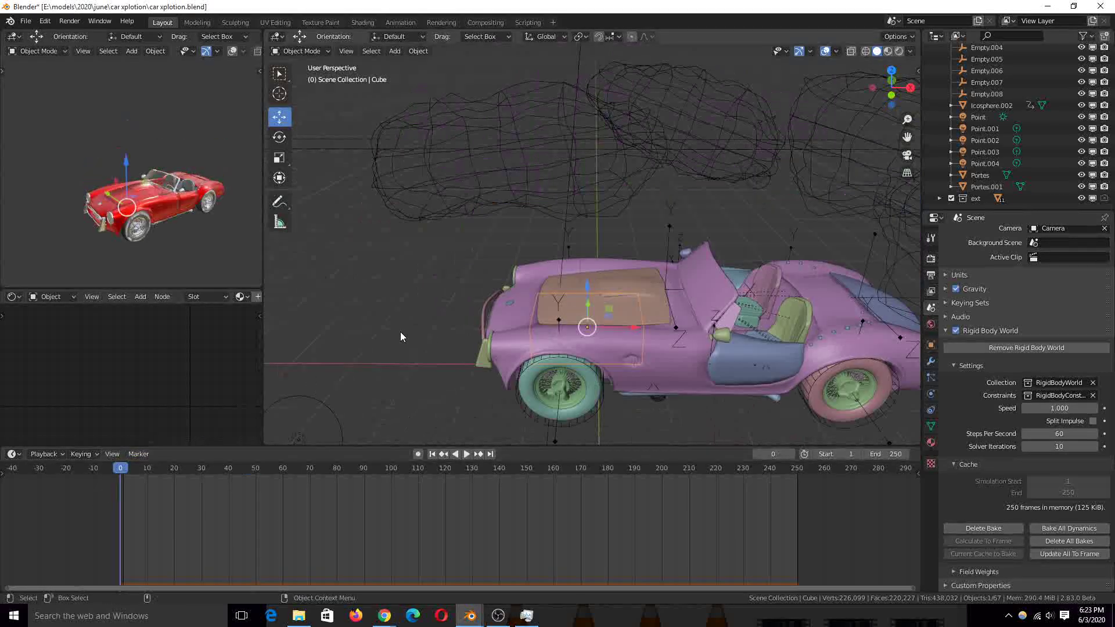
# Play the simulation from frame 0 through the crash, then pick the Annotate tool.
pyautogui.click(467, 454)
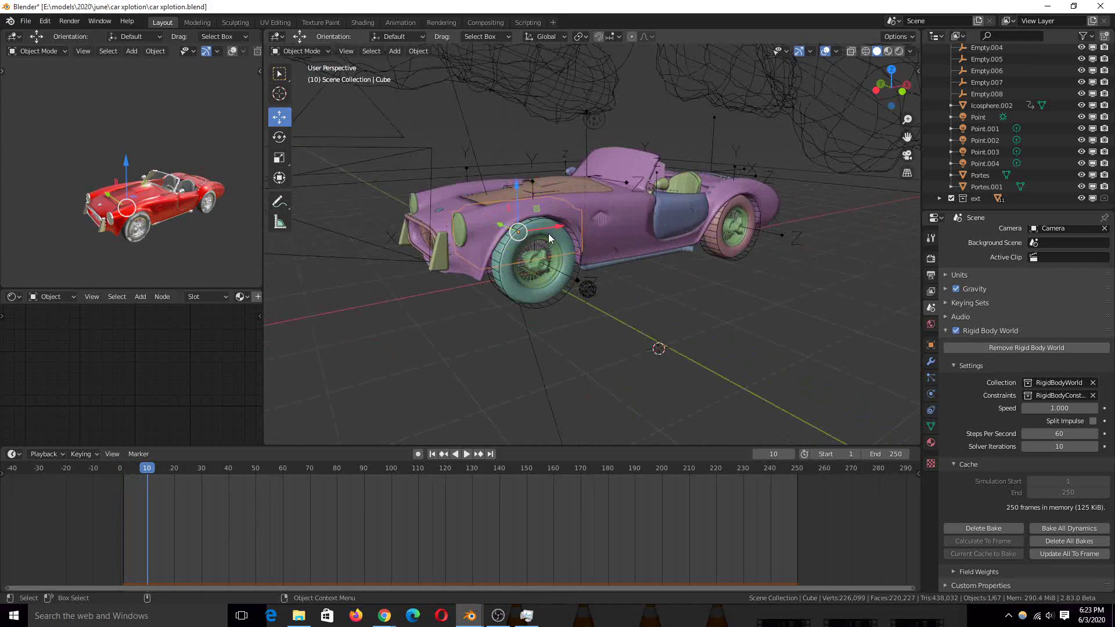
pyautogui.click(467, 454)
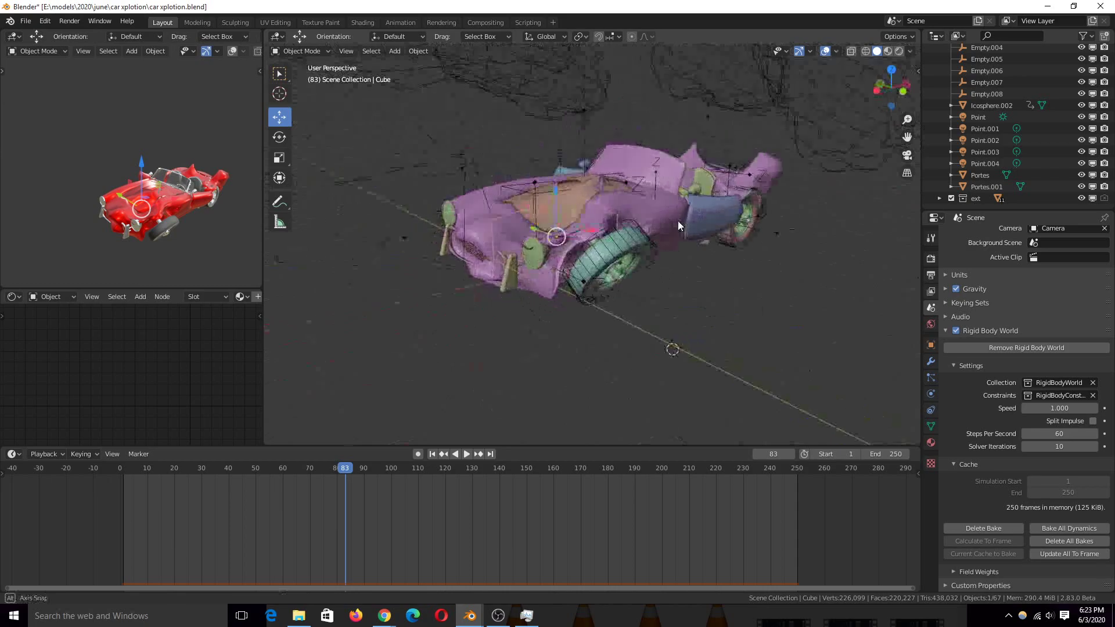
pyautogui.click(466, 454)
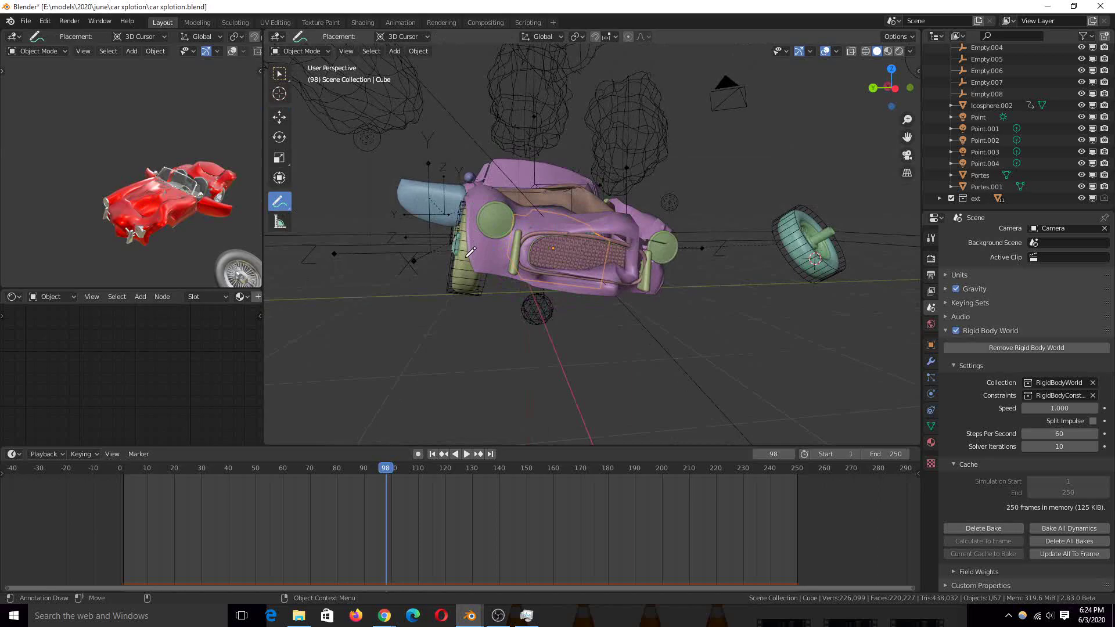
# Draw annotation strokes circling the grille and marking the car's front engine area at frame 98.
pyautogui.moveTo(490, 191); pyautogui.dragTo(462, 299)
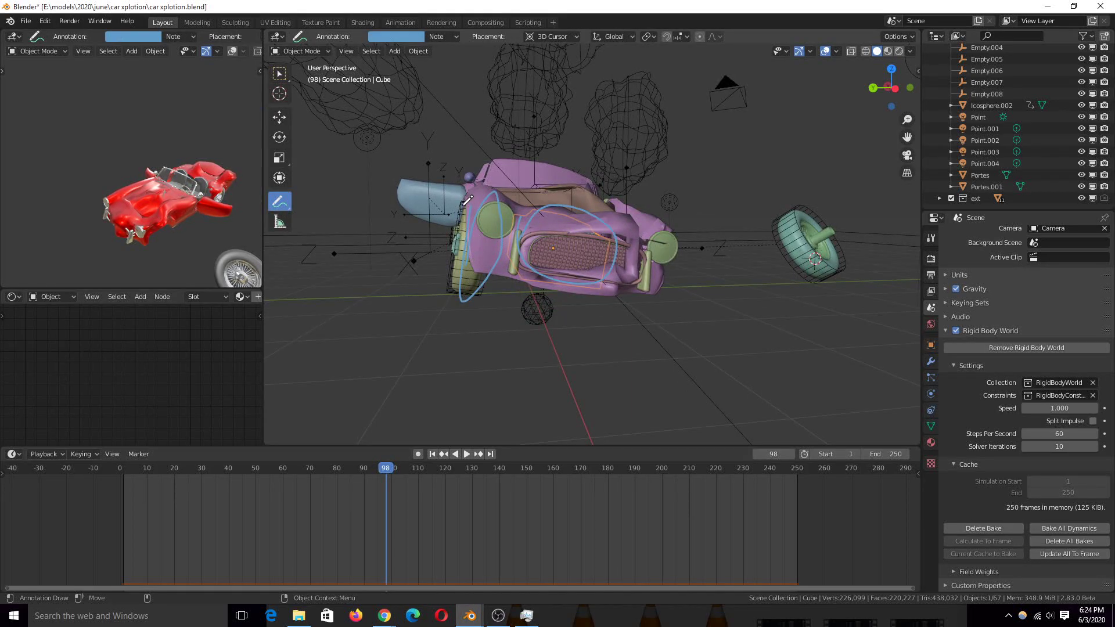
pyautogui.moveTo(452, 185); pyautogui.dragTo(729, 298)
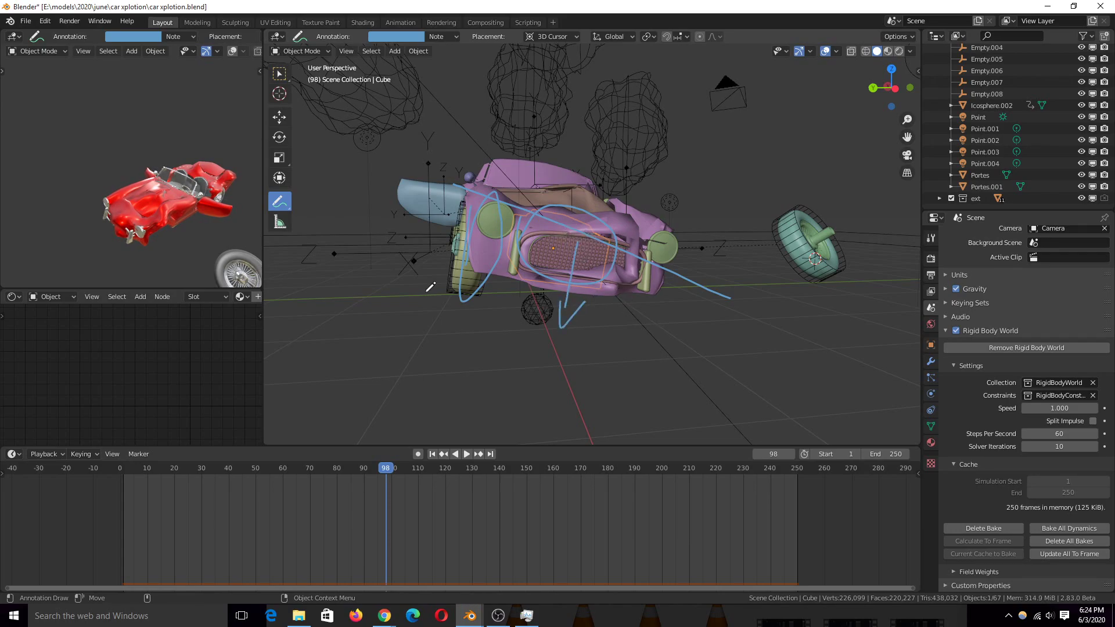
pyautogui.moveTo(429, 288); pyautogui.dragTo(710, 271)
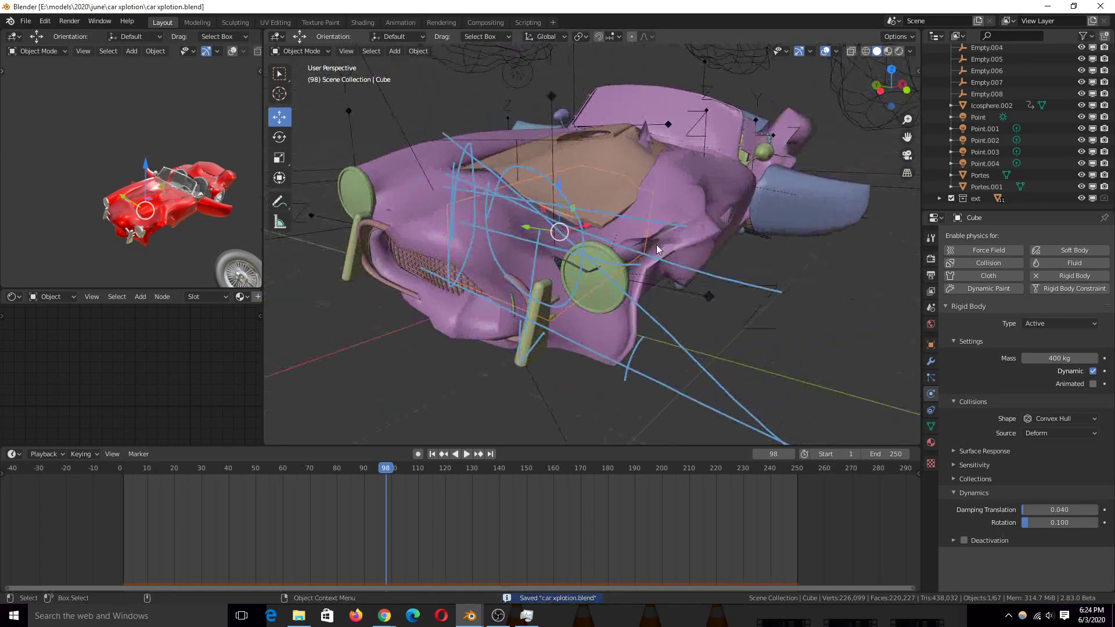
# Zoom and orbit onto the hood to inspect the 400 kg Cube's fixed constraint to Carosserie.
pyautogui.moveTo(640, 248); pyautogui.dragTo(594, 284)
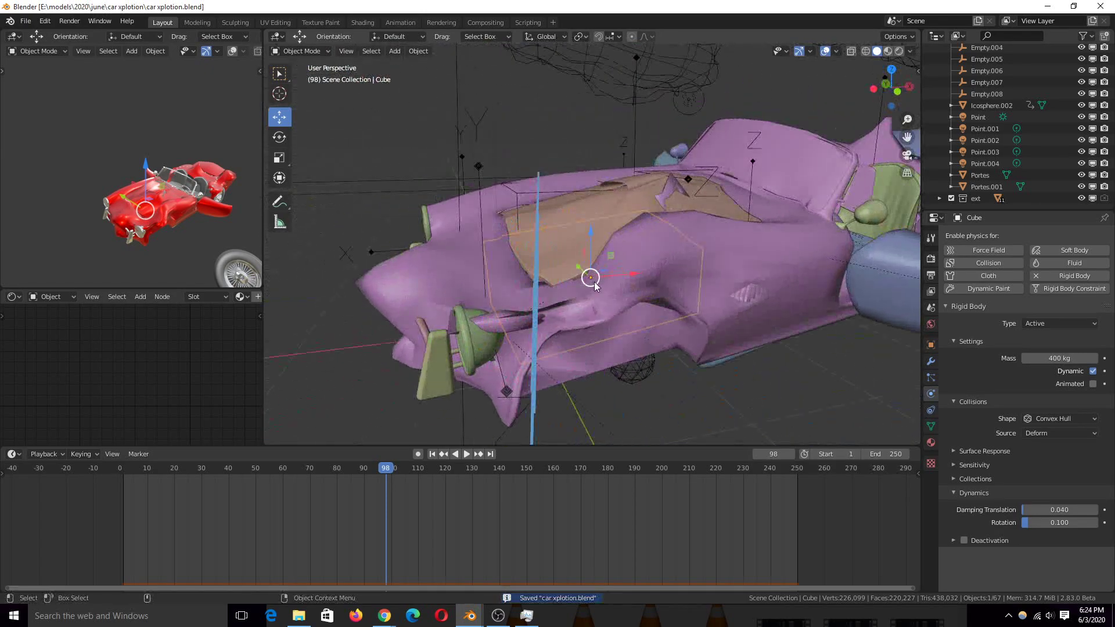
pyautogui.moveTo(594, 285); pyautogui.dragTo(660, 204)
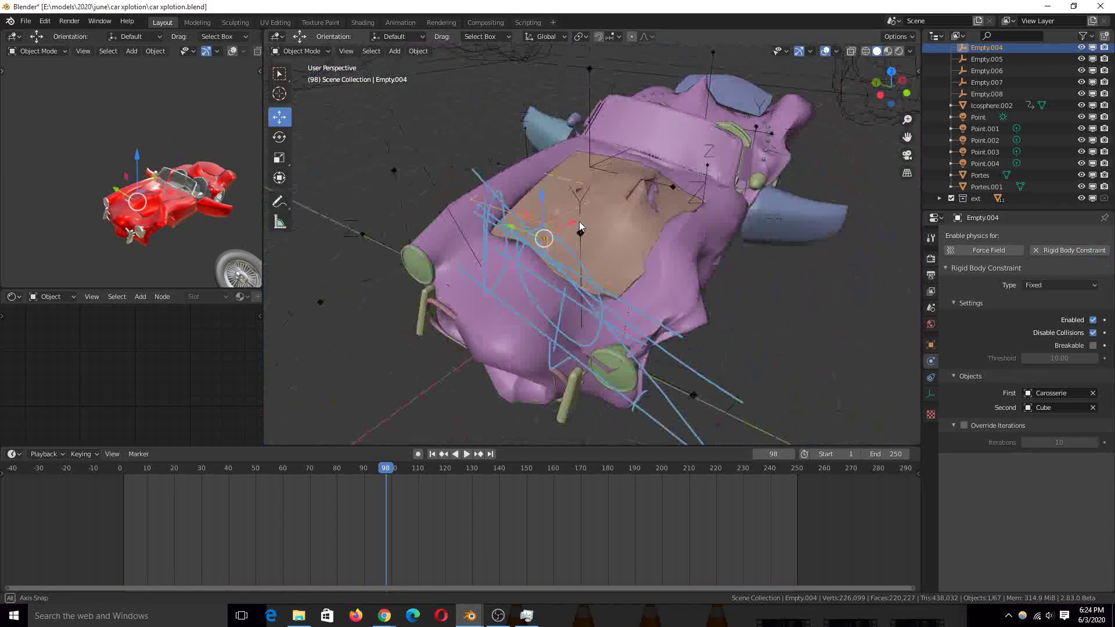
pyautogui.moveTo(582, 241); pyautogui.dragTo(640, 221)
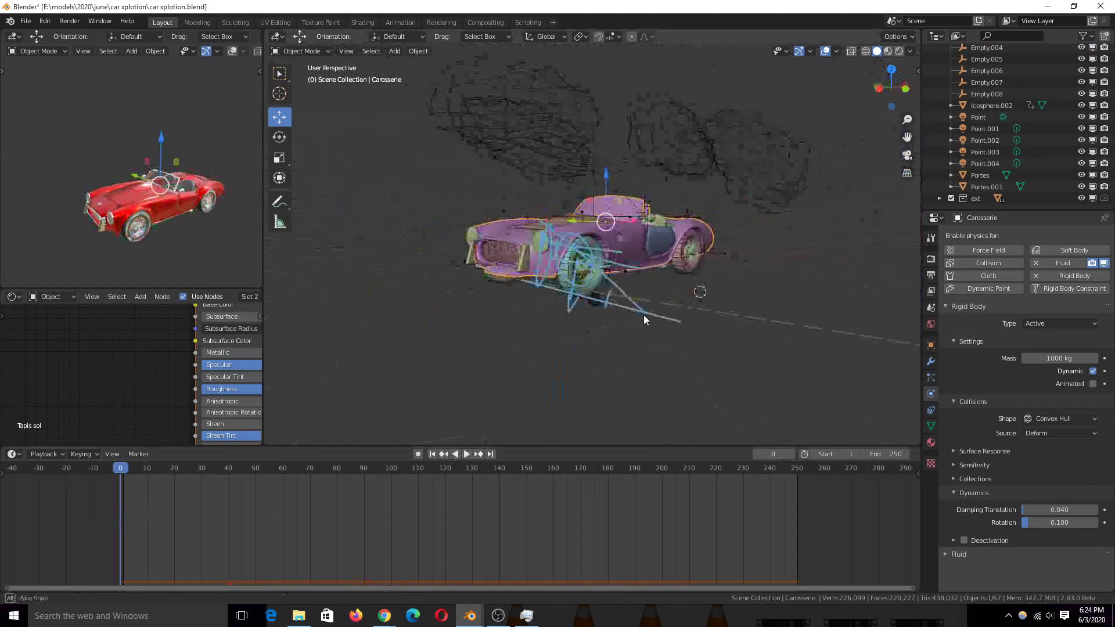
# Save, select wheel Cylinder.001 and play to frame 96 to see the 20 kg wheel break loose.
pyautogui.press('ctrl+s')
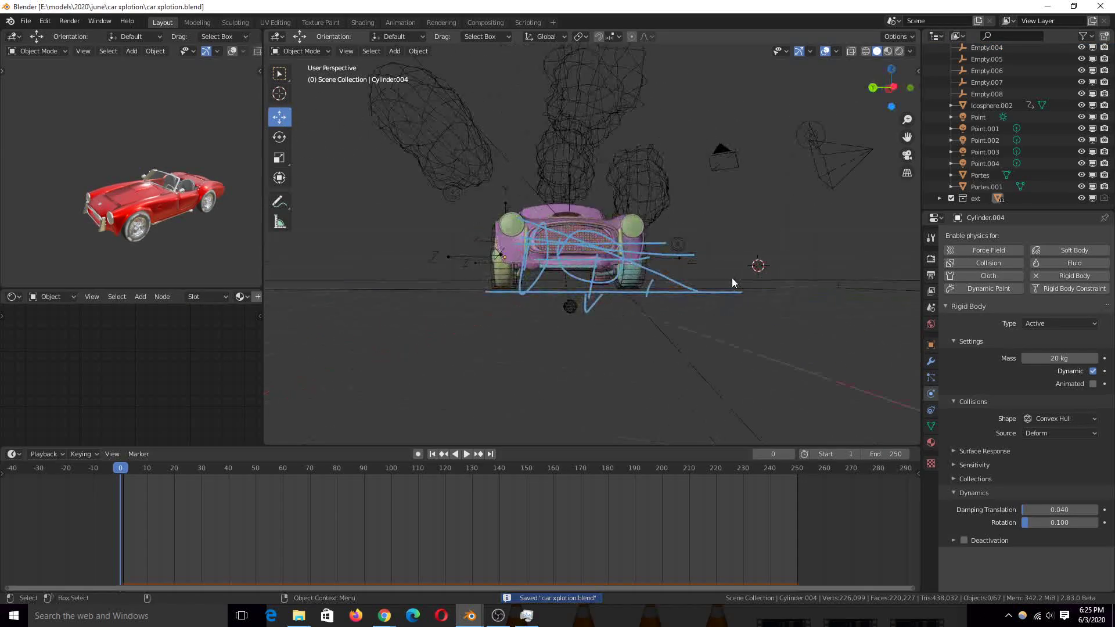
pyautogui.click(466, 454)
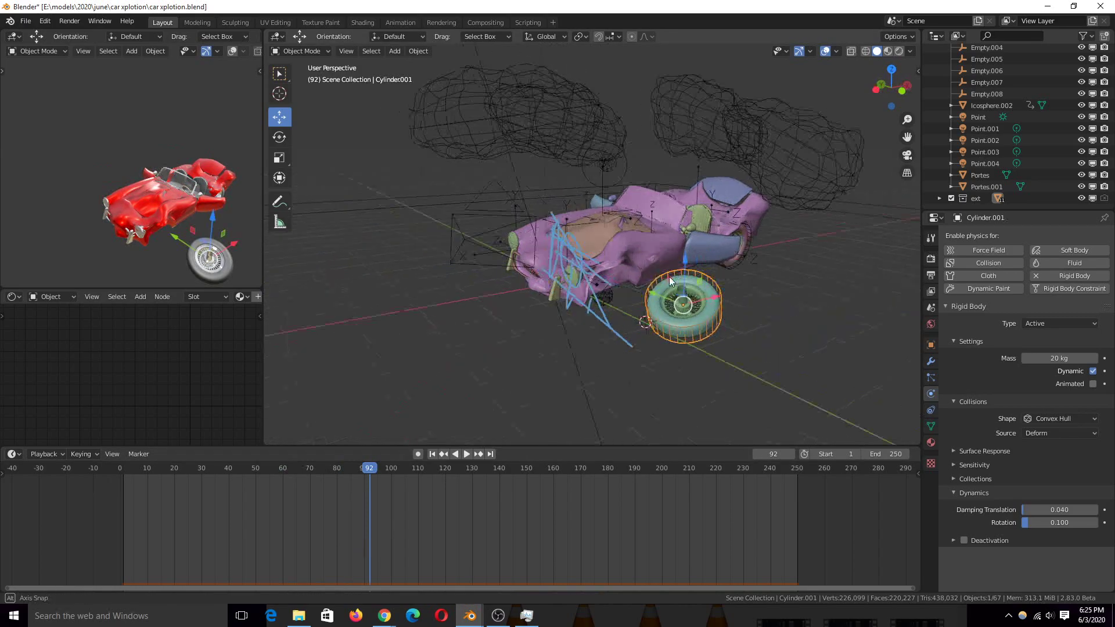
pyautogui.click(466, 454)
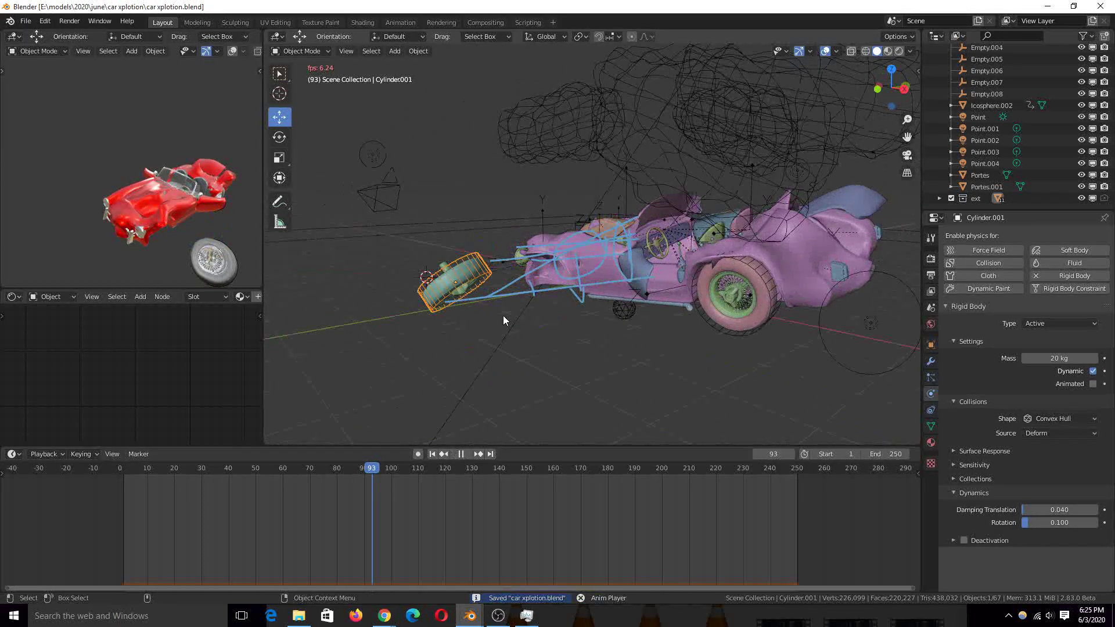
pyautogui.click(466, 454)
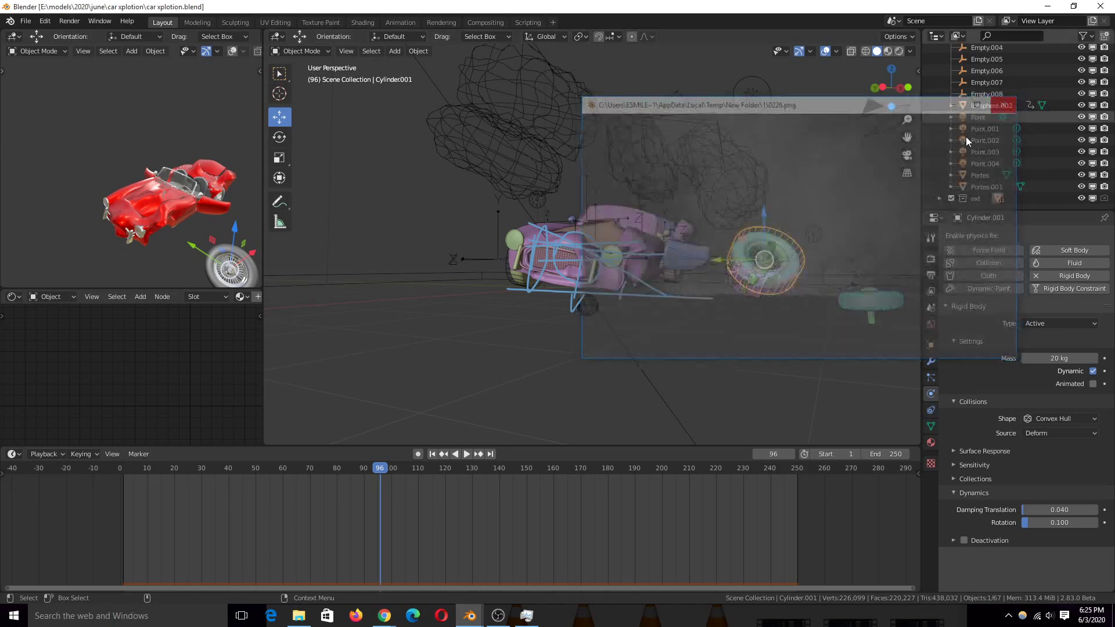
# Save and launch Render > View Animation to play the rendered explosion frames.
pyautogui.press('ctrl+s')
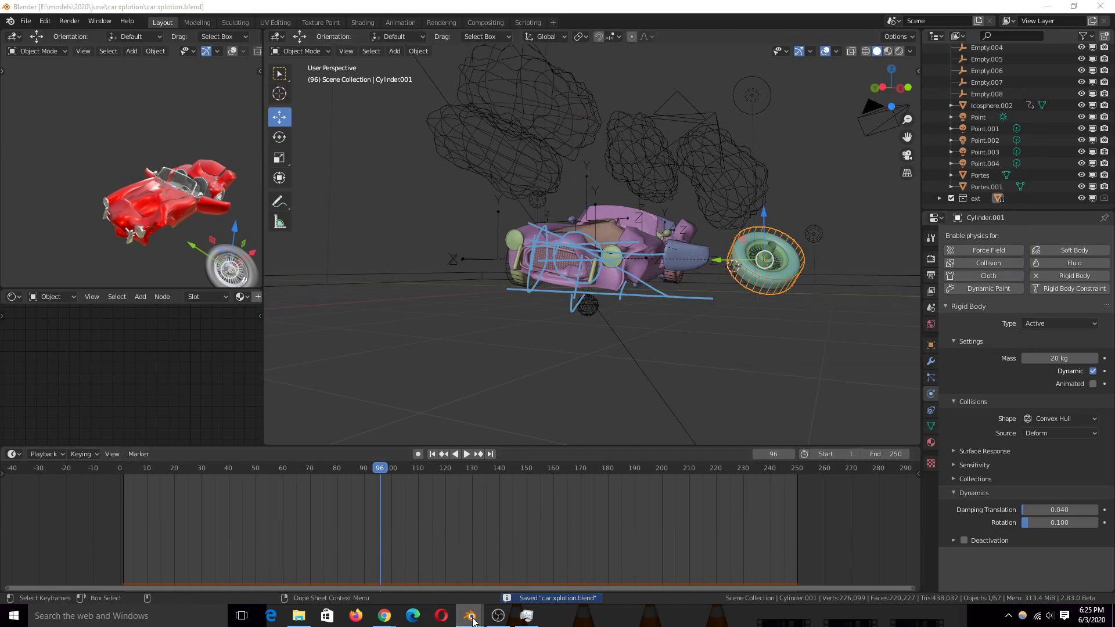
pyautogui.click(468, 616)
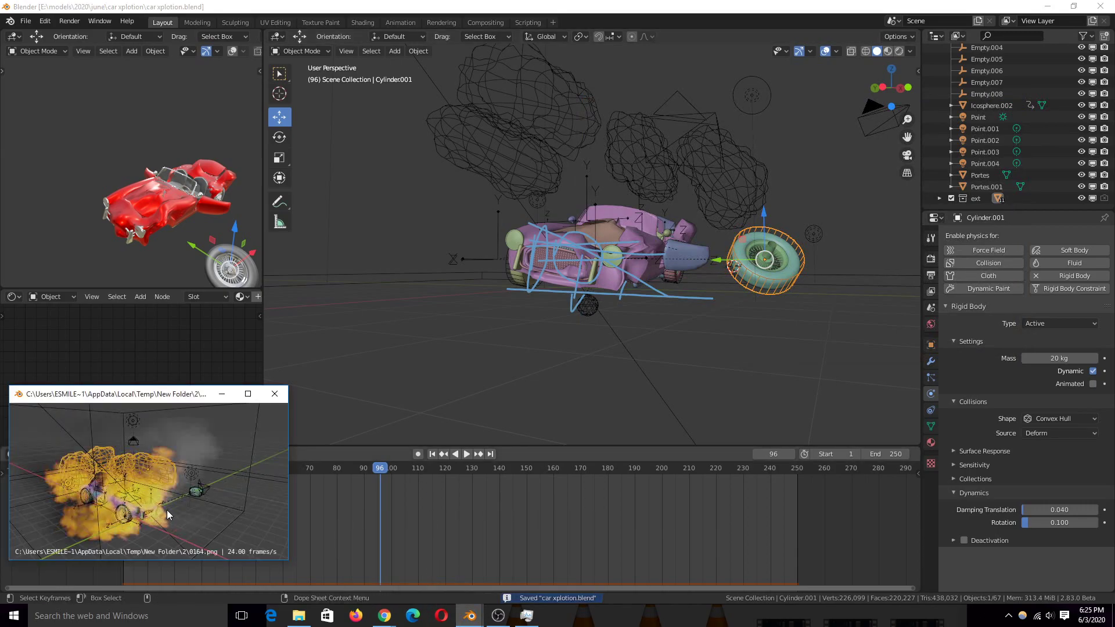